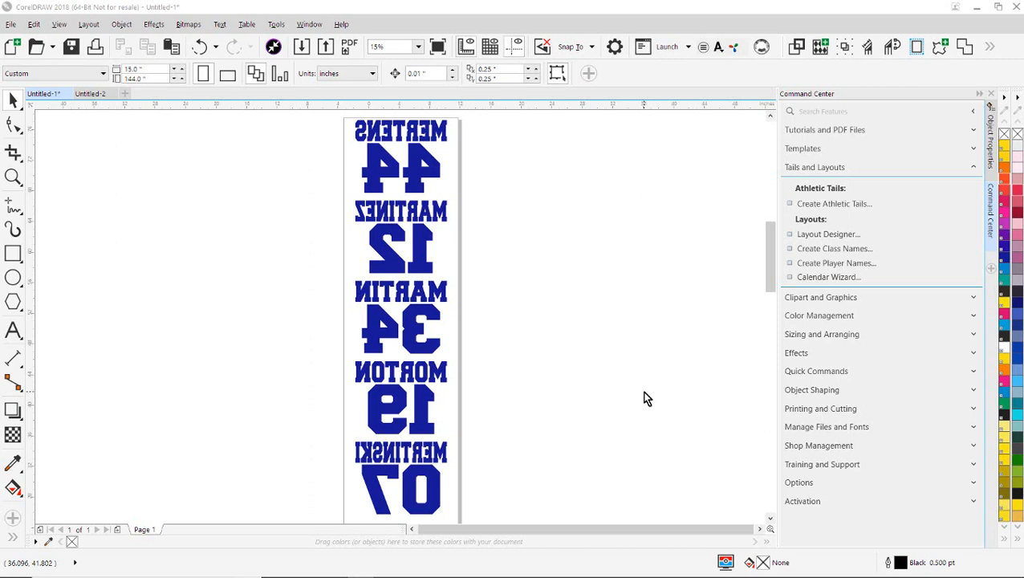
pyautogui.moveTo(484, 283)
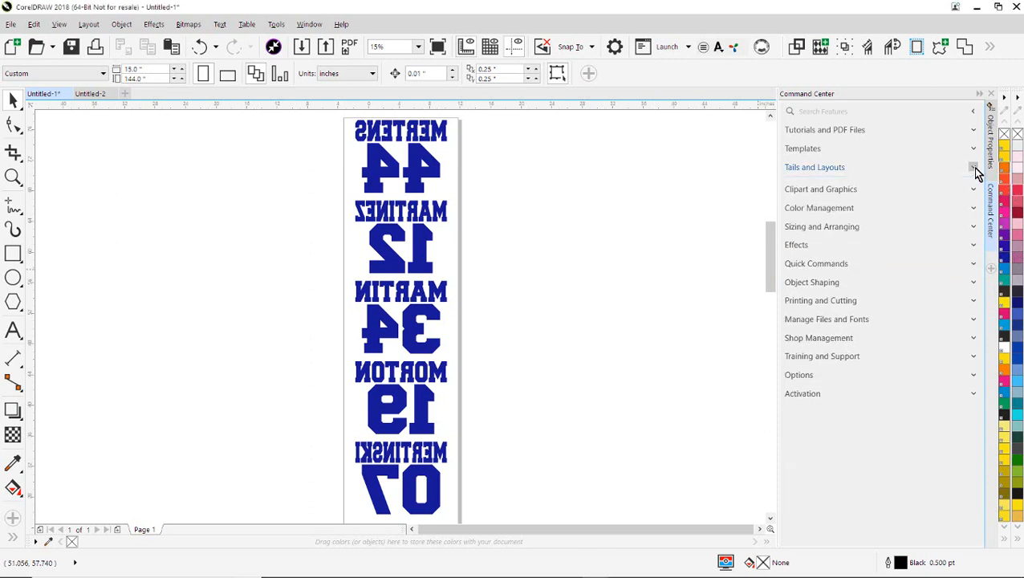
# Step: Collapse Tails and Layouts and expand Shop Management in the Command Center
pyautogui.click(973, 167)
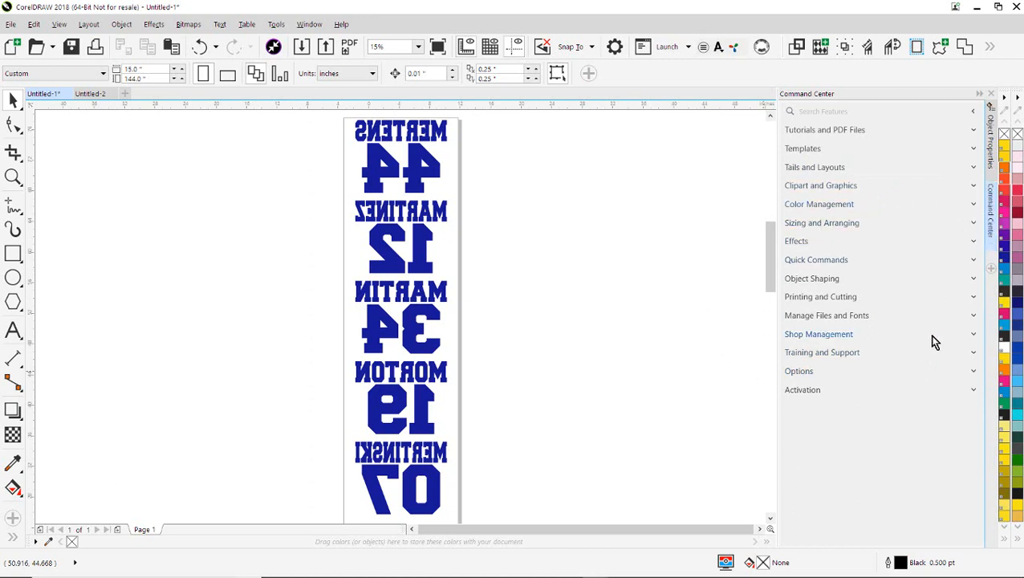
pyautogui.click(818, 334)
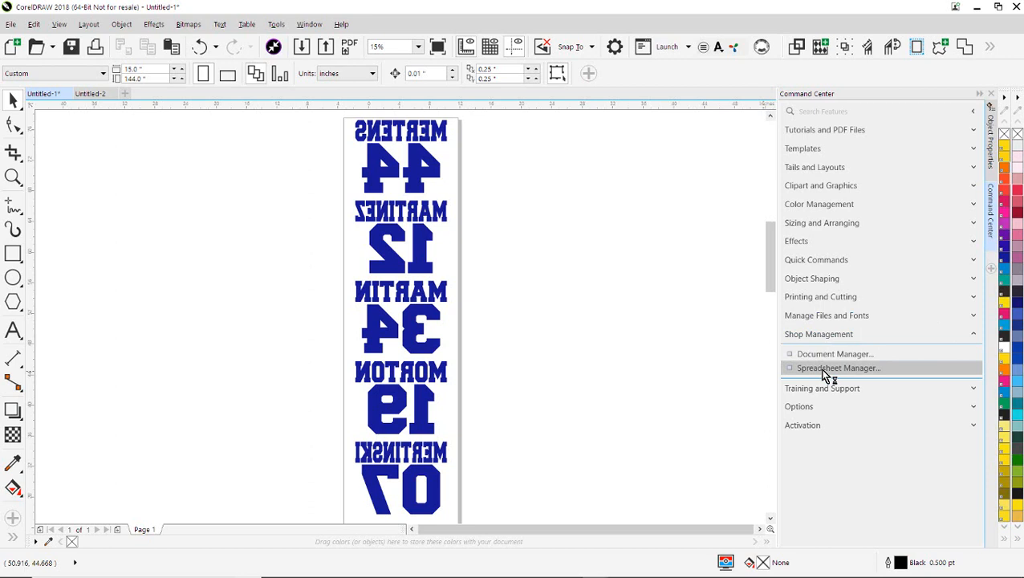
# Step: Open Spreadsheet Manager and save the list to the Desktop as 'Player Names' CSV
pyautogui.click(838, 368)
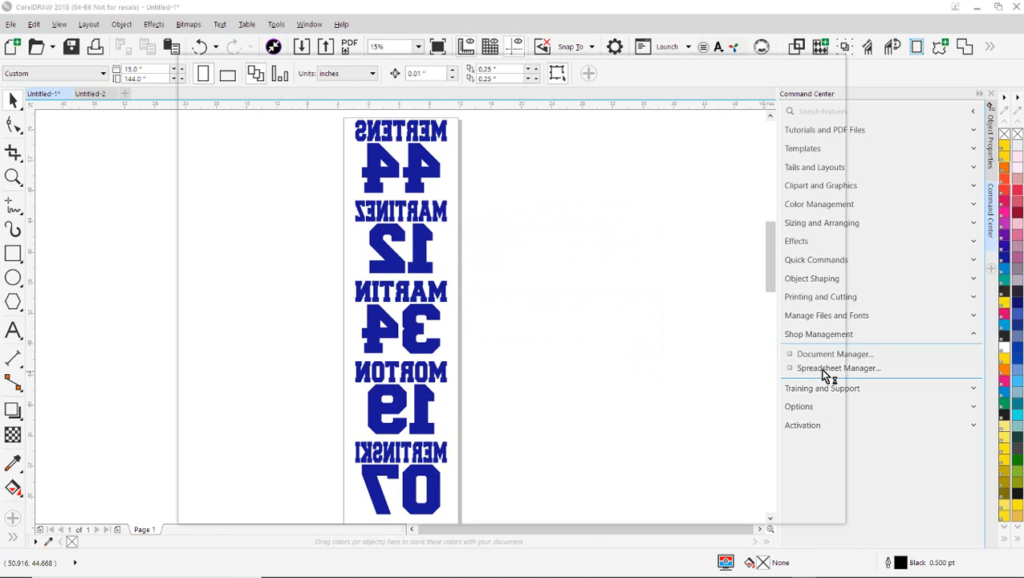
pyautogui.click(838, 368)
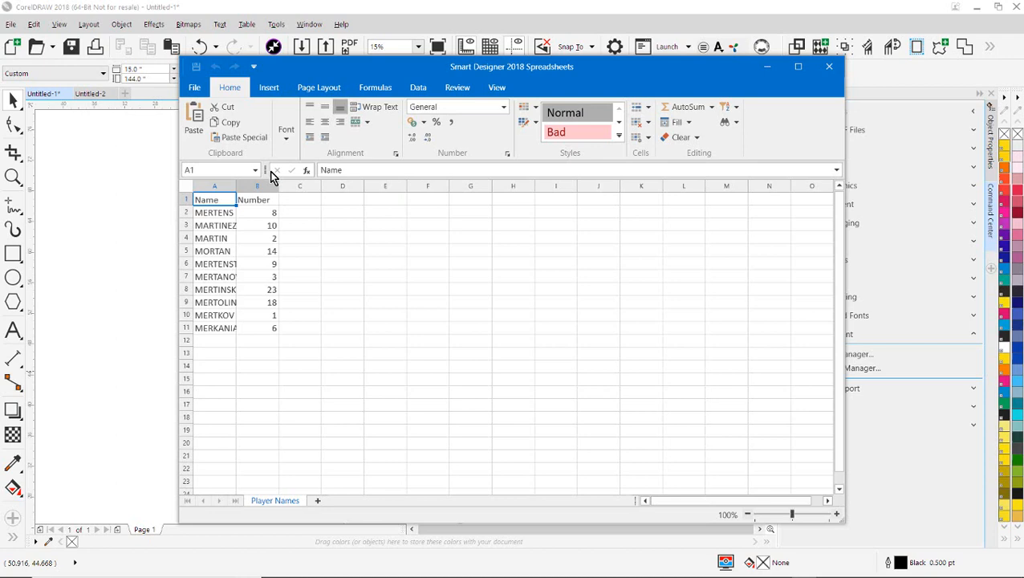
pyautogui.click(194, 87)
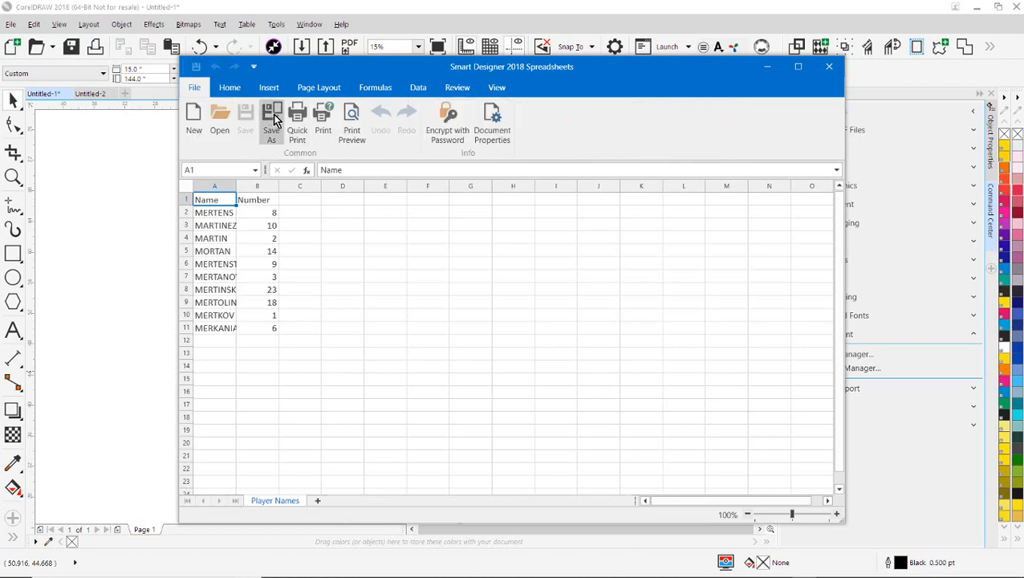
pyautogui.click(272, 120)
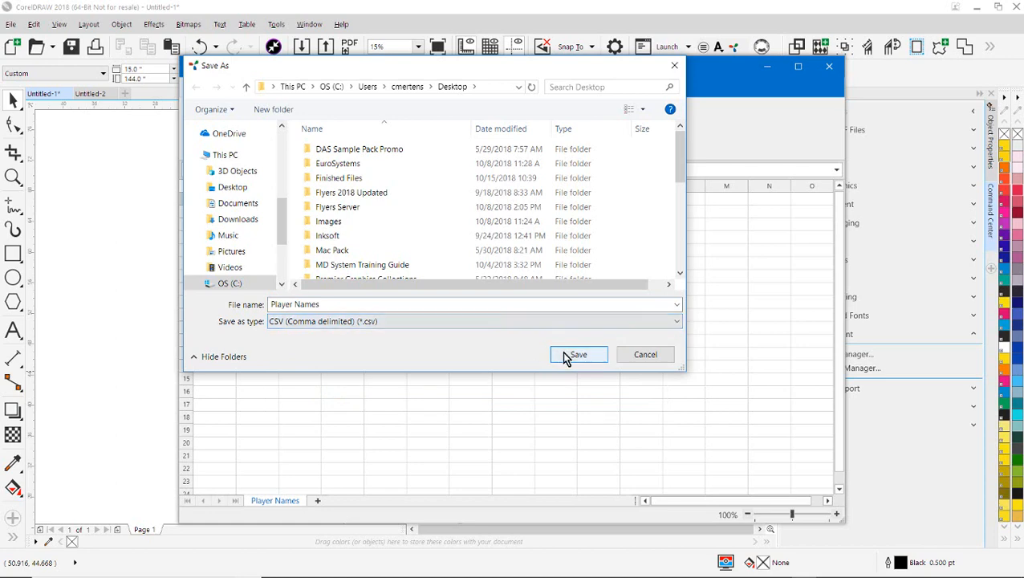
pyautogui.click(578, 354)
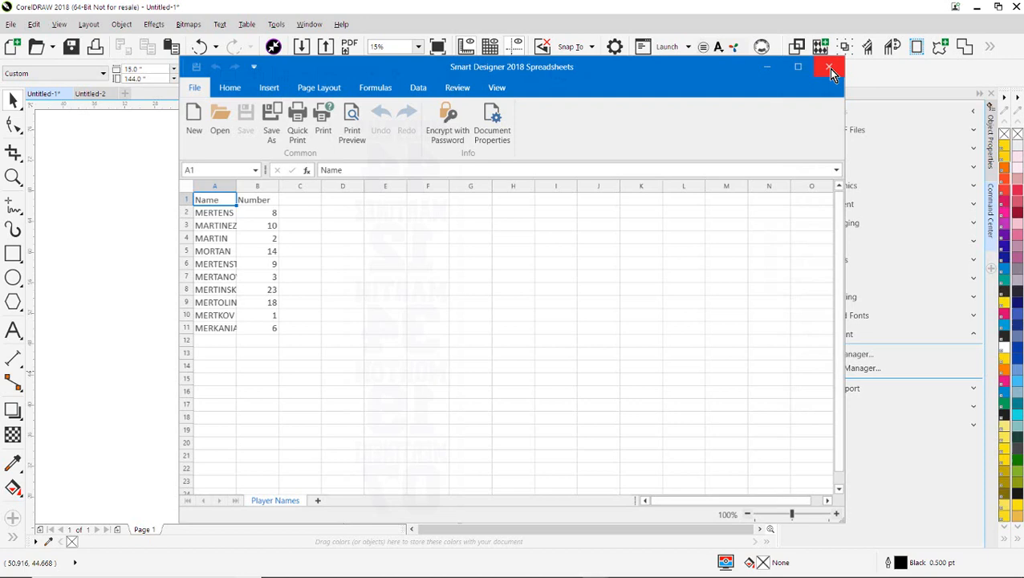
# Step: Close the spreadsheet window and create the new blank document Untitled-3
pyautogui.click(830, 67)
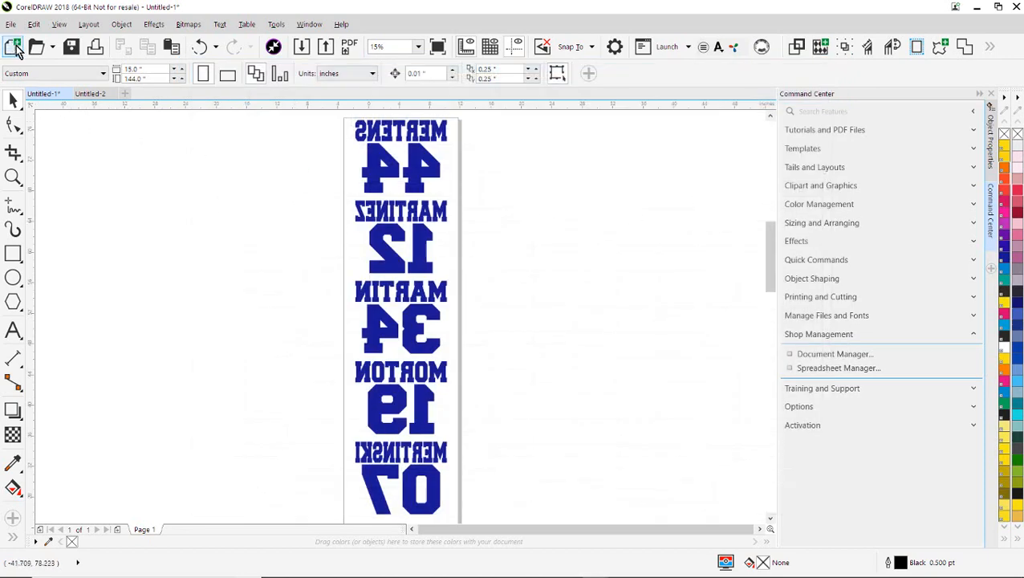
pyautogui.moveTo(14, 46)
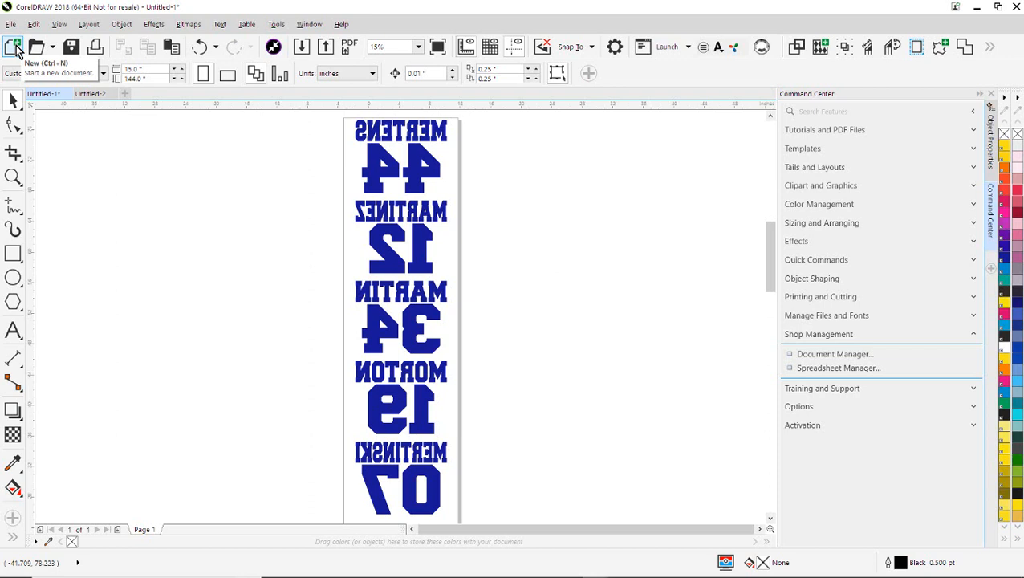
pyautogui.moveTo(124, 94)
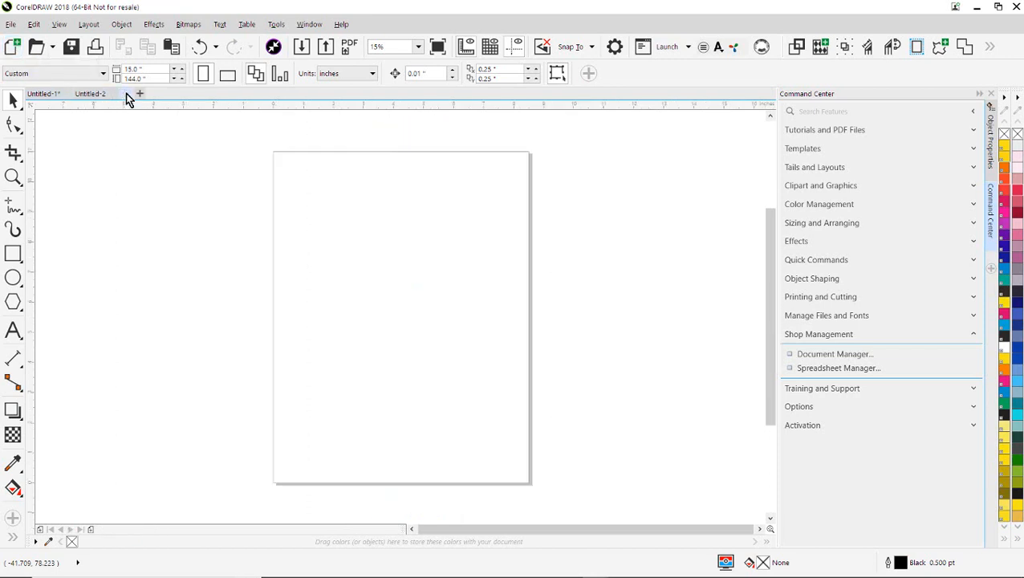
pyautogui.click(139, 93)
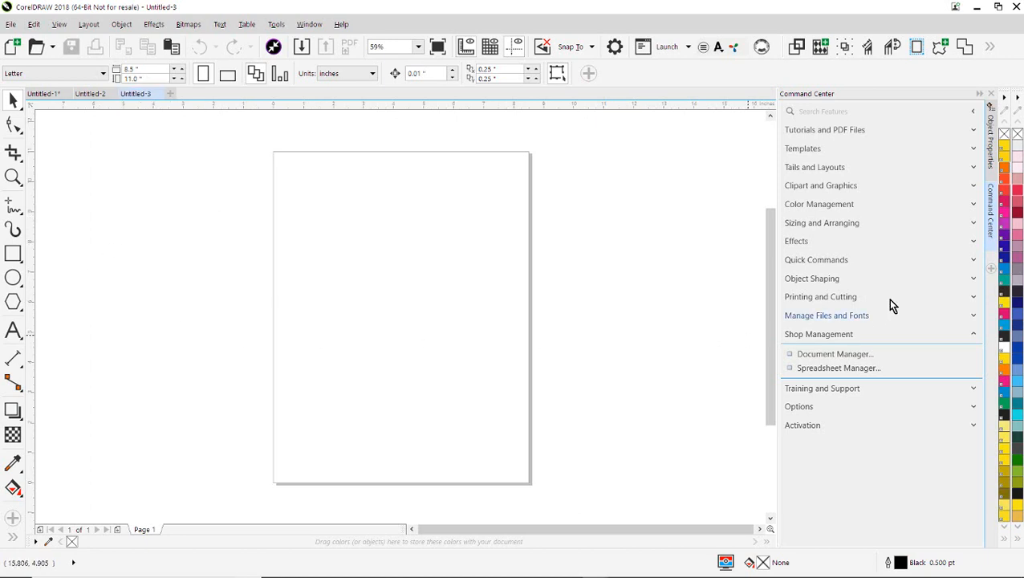
pyautogui.moveTo(815, 167)
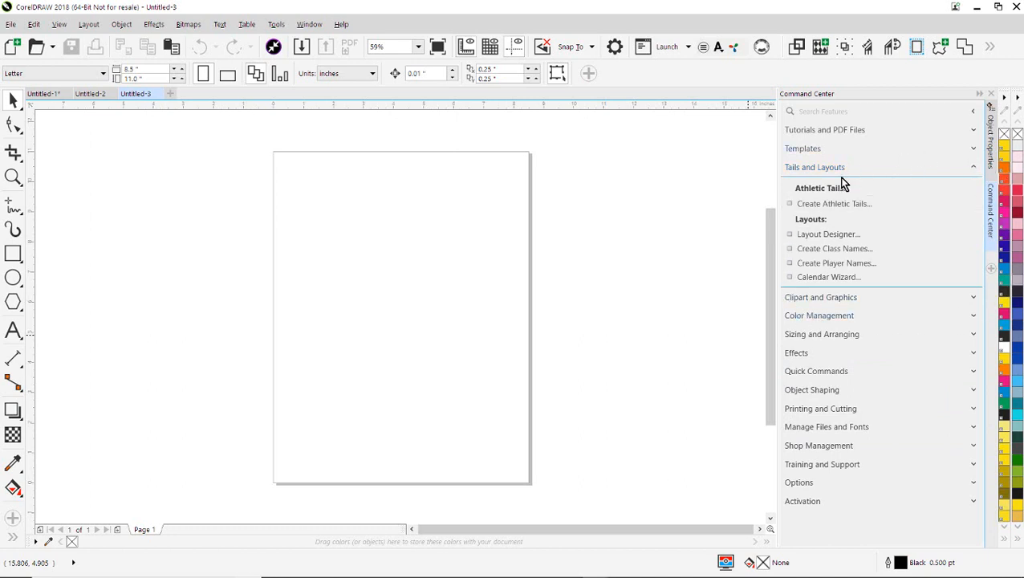
pyautogui.moveTo(837, 263)
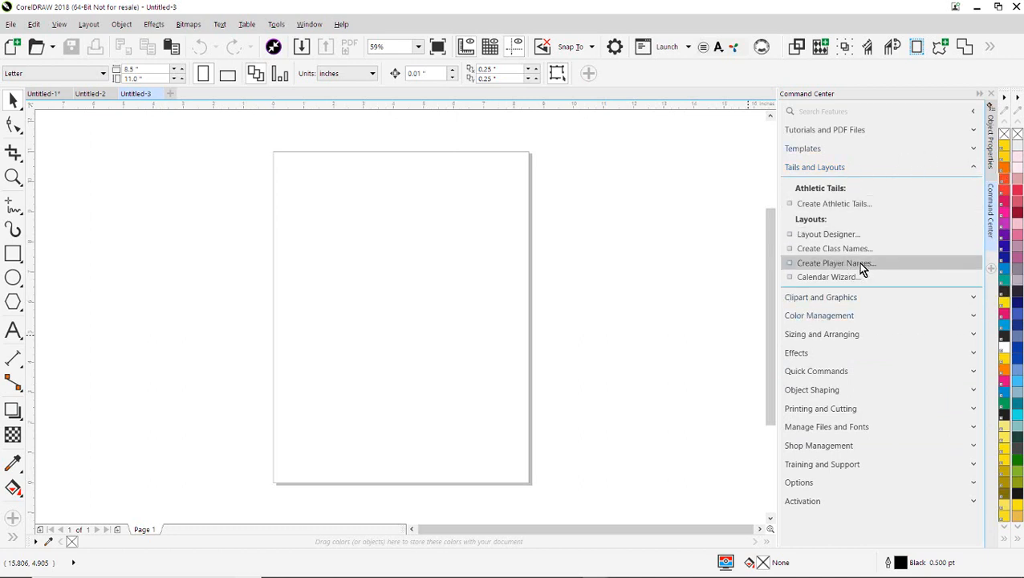
# Step: Launch Create Player Names and select the 'Player Names' CSV from the Desktop
pyautogui.click(835, 262)
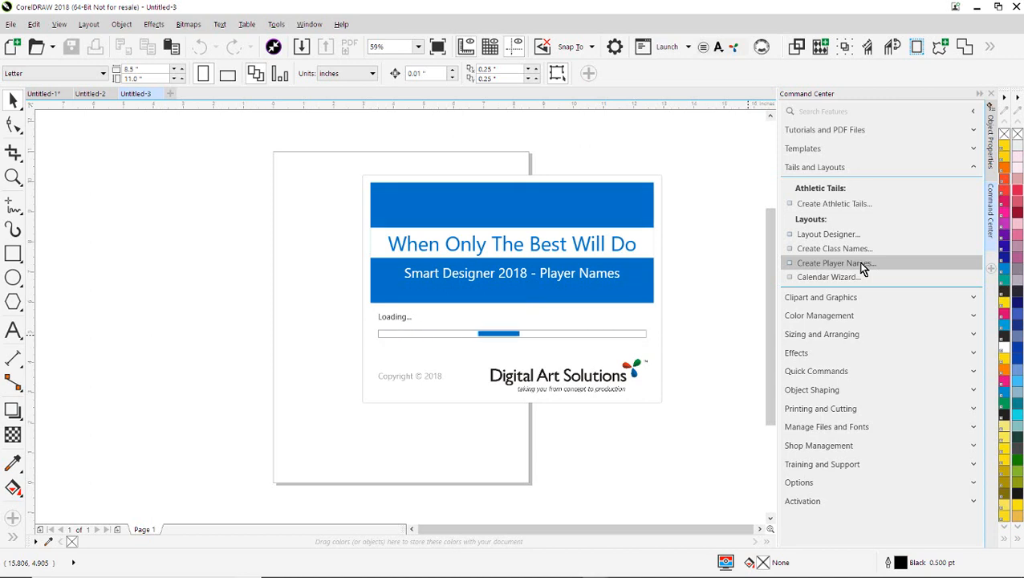
pyautogui.click(836, 262)
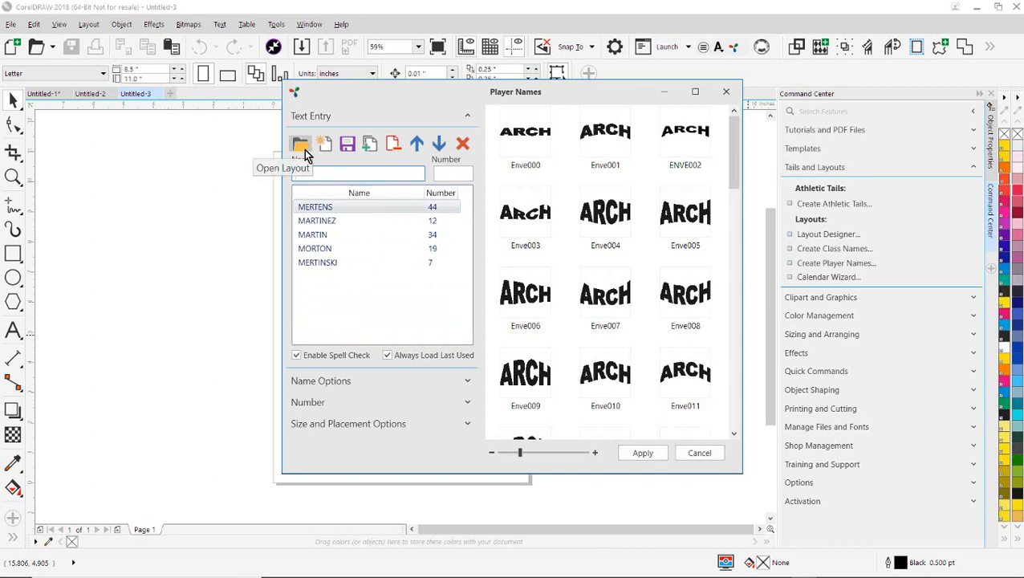
pyautogui.click(301, 143)
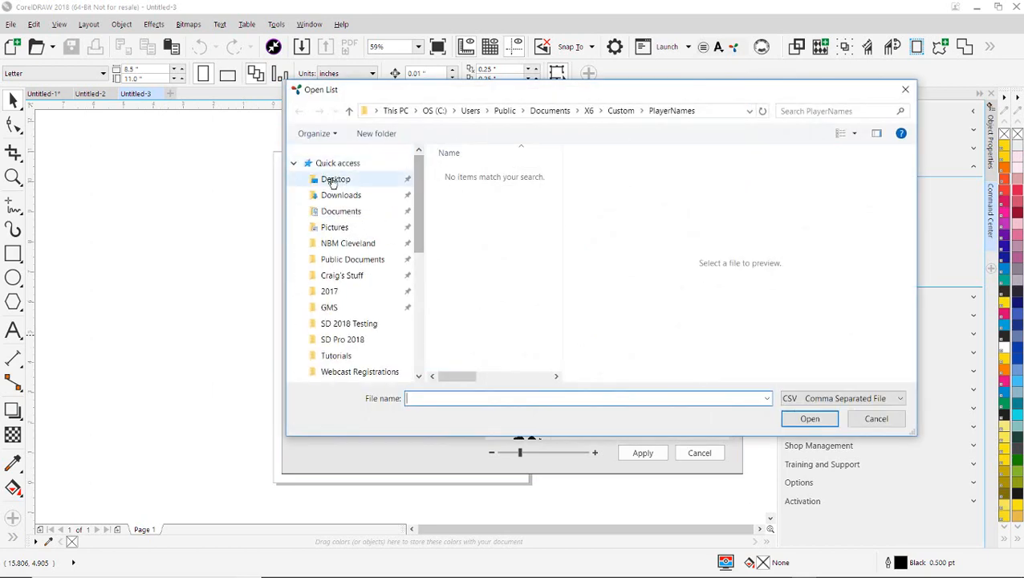
pyautogui.click(335, 179)
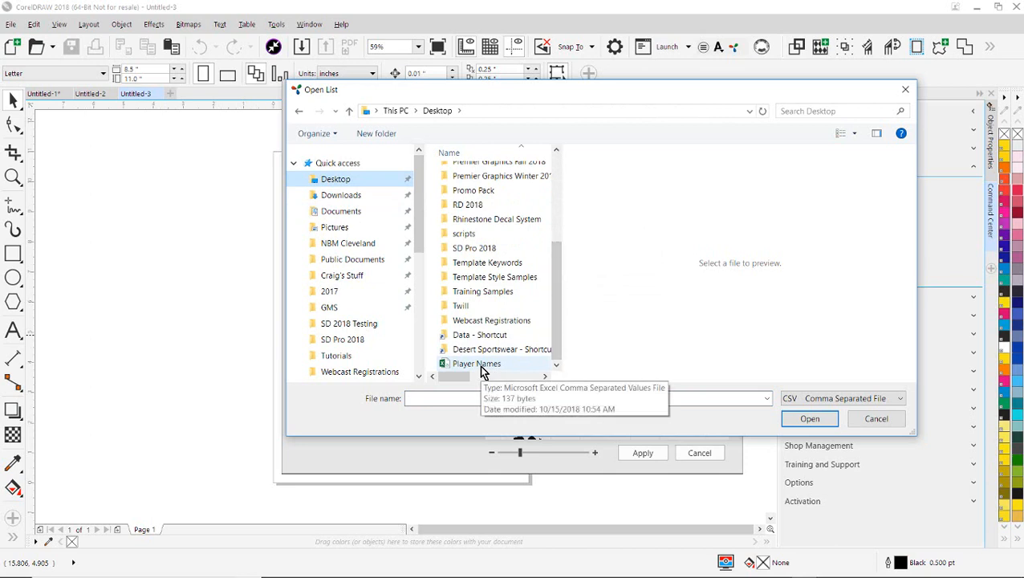
pyautogui.click(476, 363)
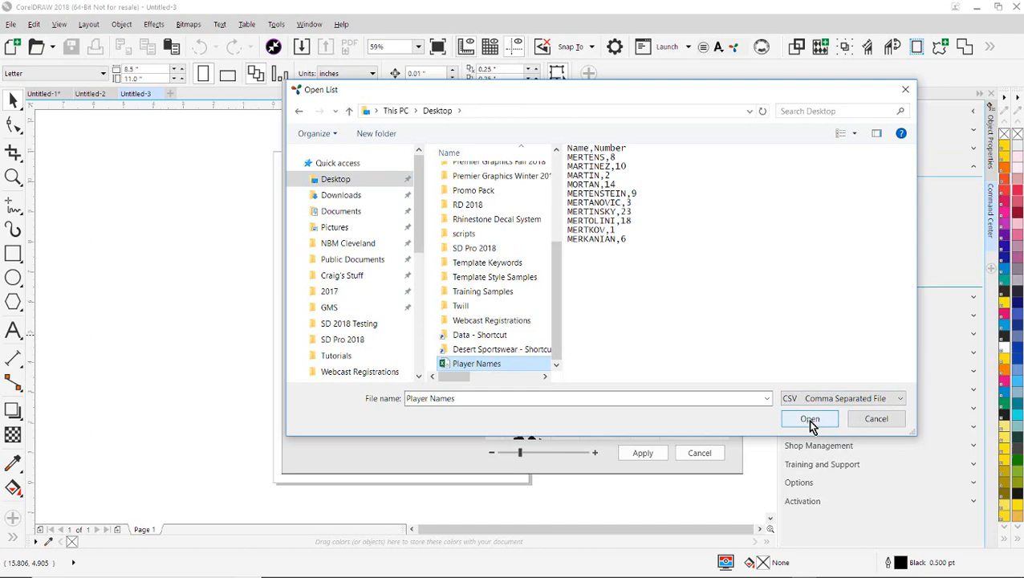
# Step: Load the Player Names CSV into the plugin and open the header row's context menu
pyautogui.click(809, 418)
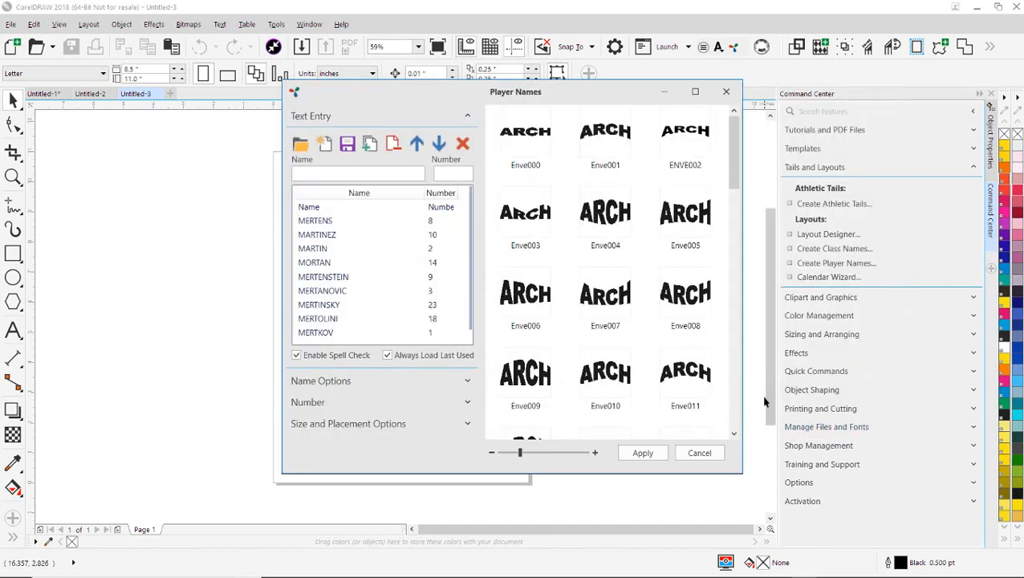
pyautogui.click(337, 207)
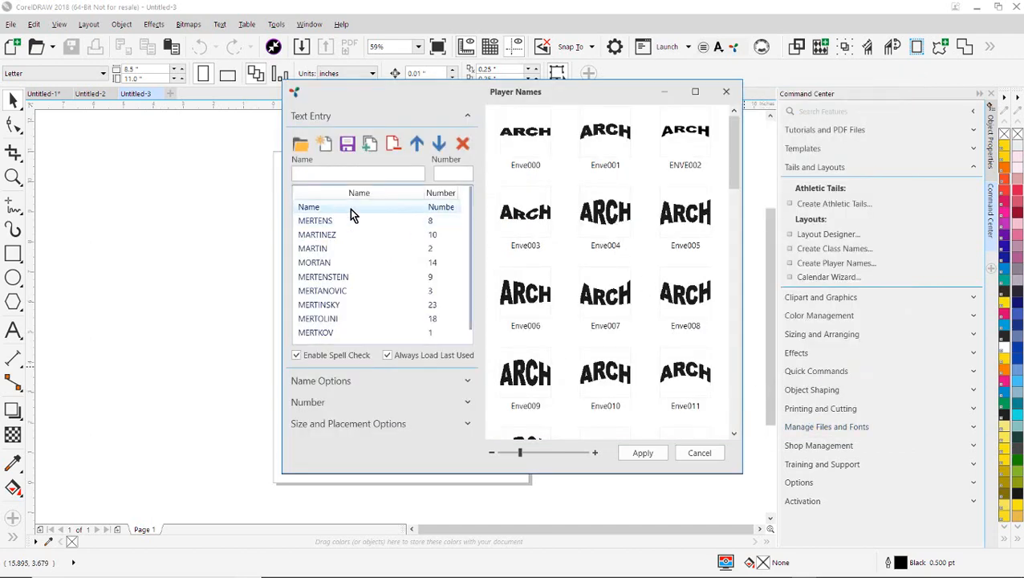
pyautogui.rightClick(345, 207)
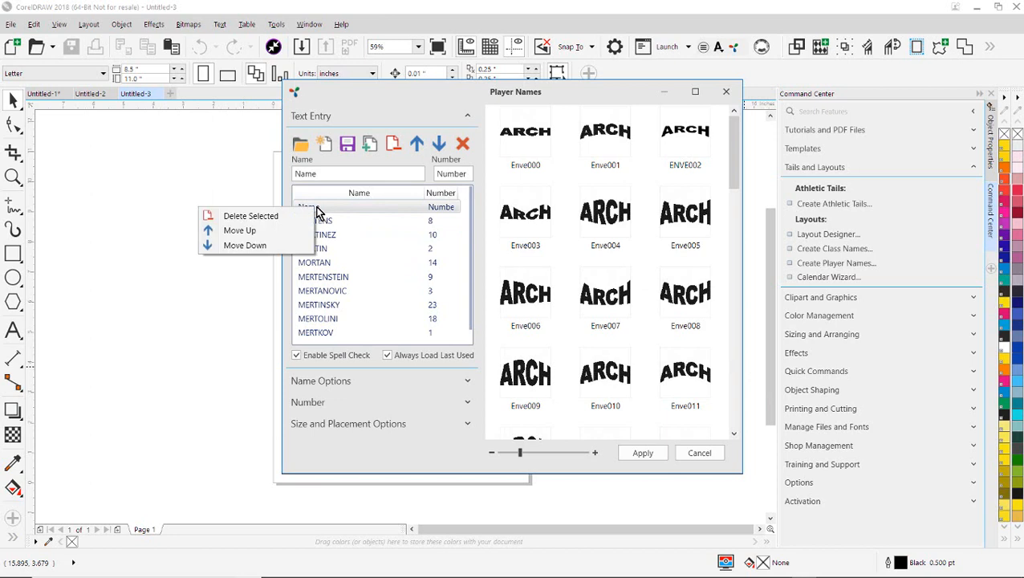
pyautogui.moveTo(273, 225)
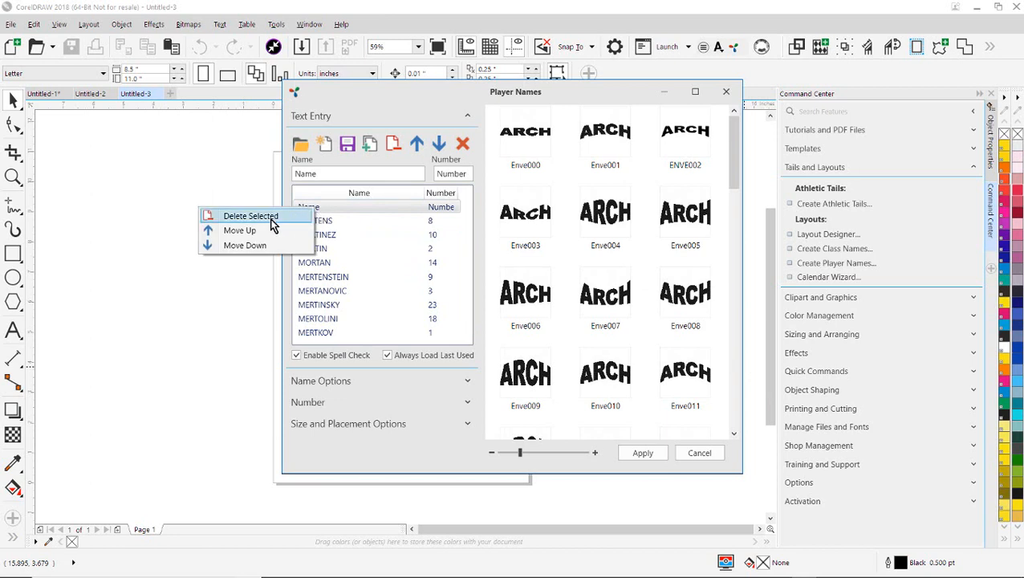
pyautogui.moveTo(277, 225)
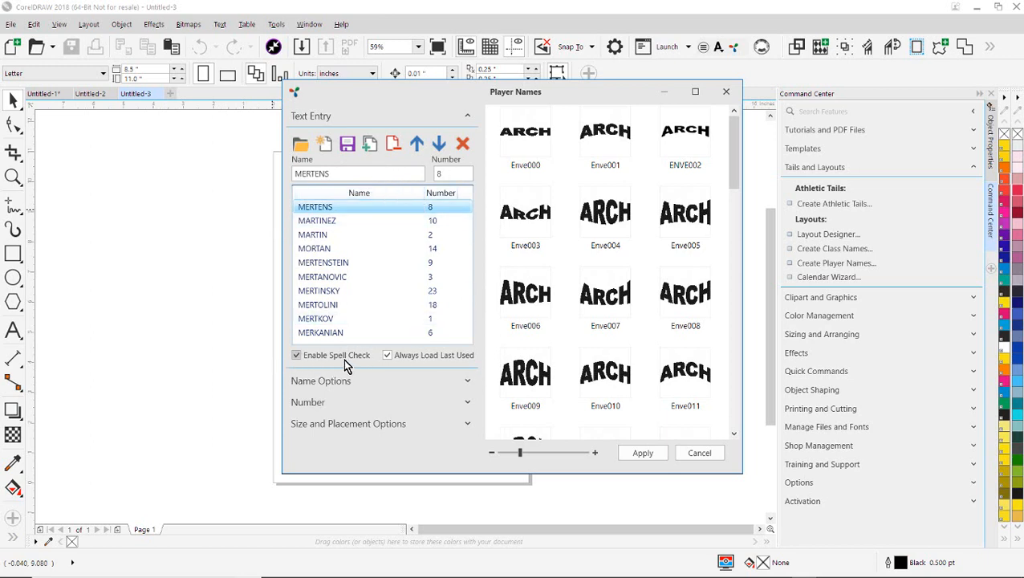
pyautogui.moveTo(422, 366)
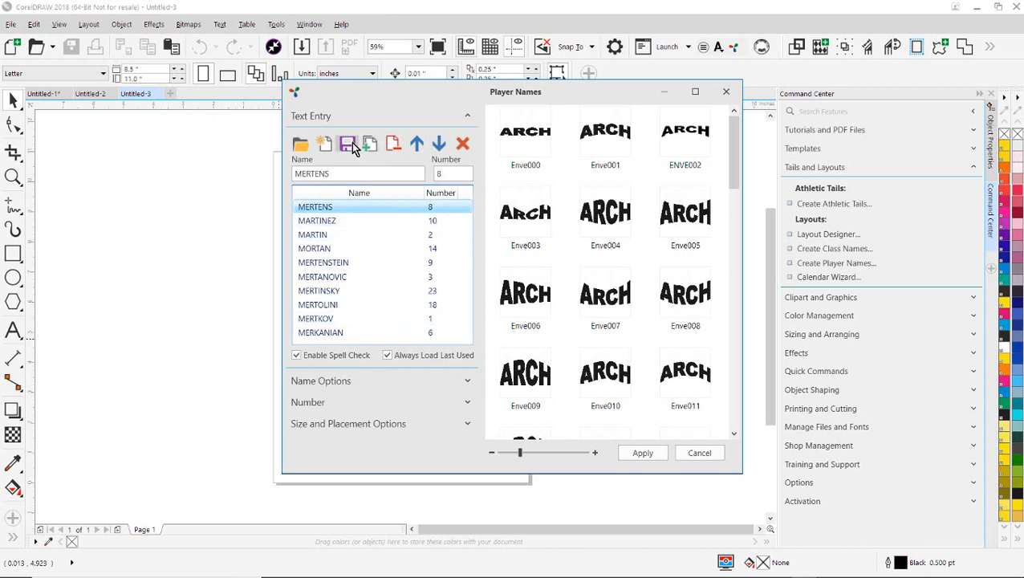
pyautogui.moveTo(347, 144)
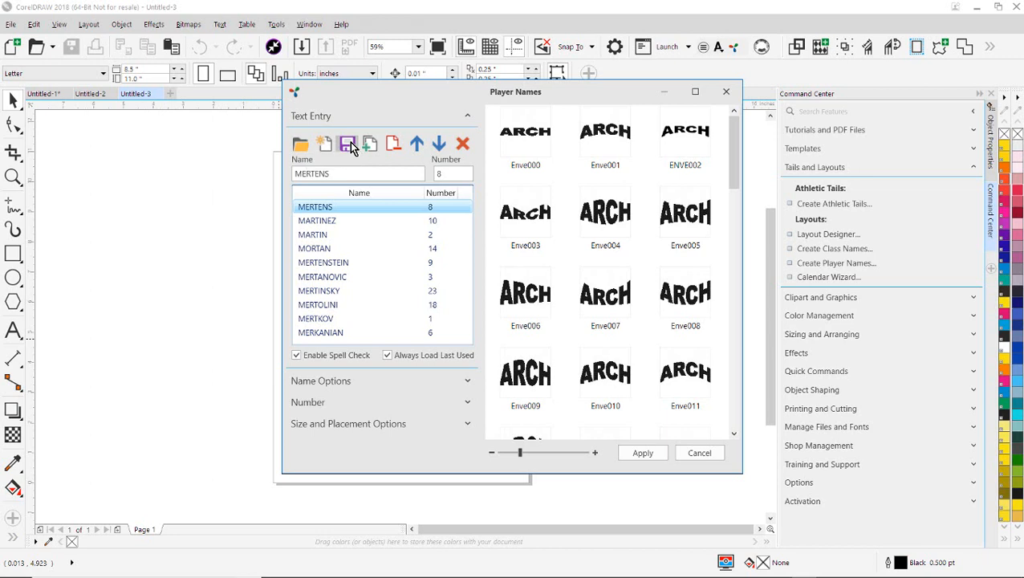
pyautogui.moveTo(429, 103)
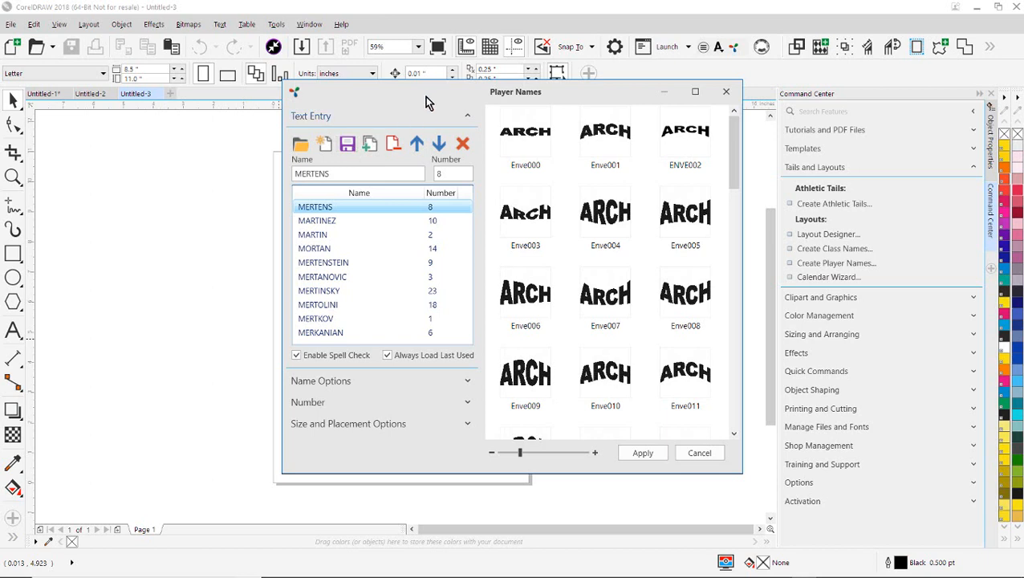
pyautogui.moveTo(418, 96)
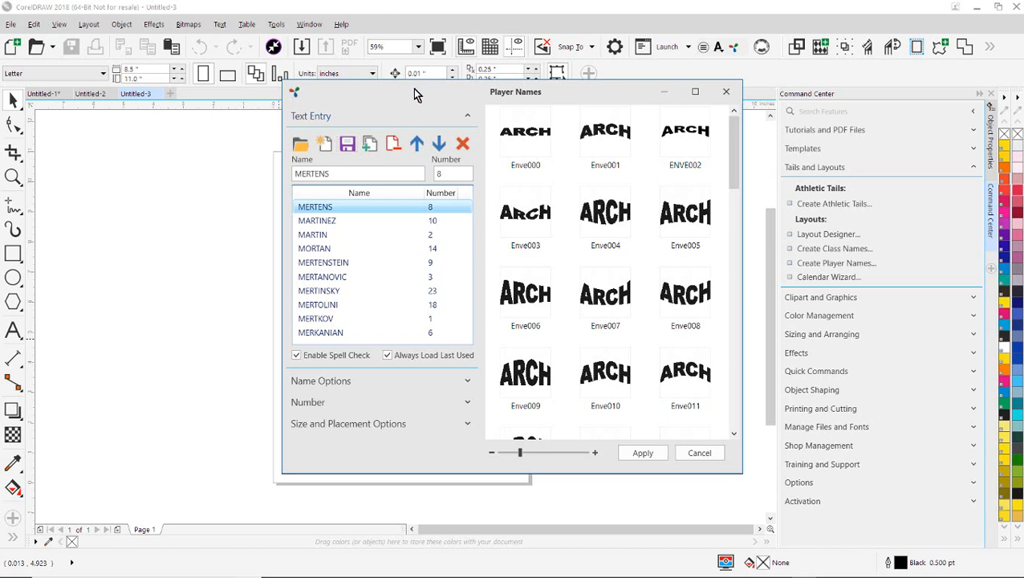
# Step: Apply the Enve001 arch to the names and review the CollegeBlack name font
pyautogui.click(604, 132)
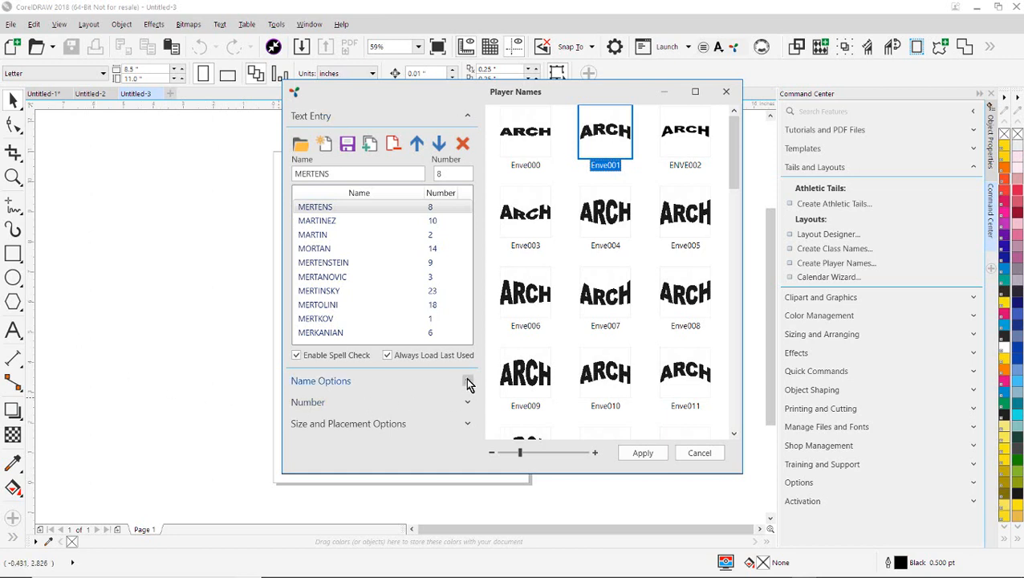
pyautogui.click(468, 381)
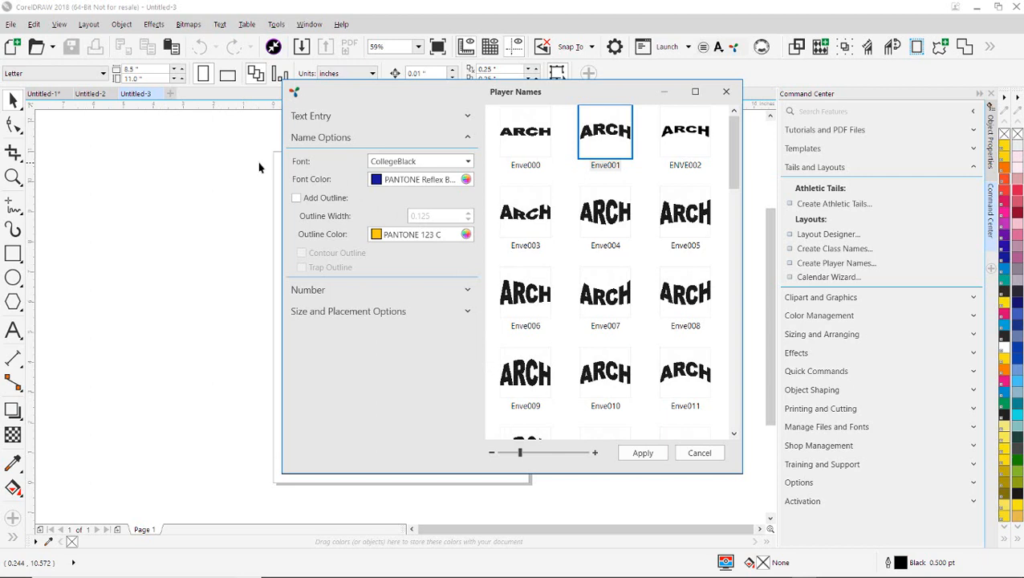
pyautogui.click(468, 161)
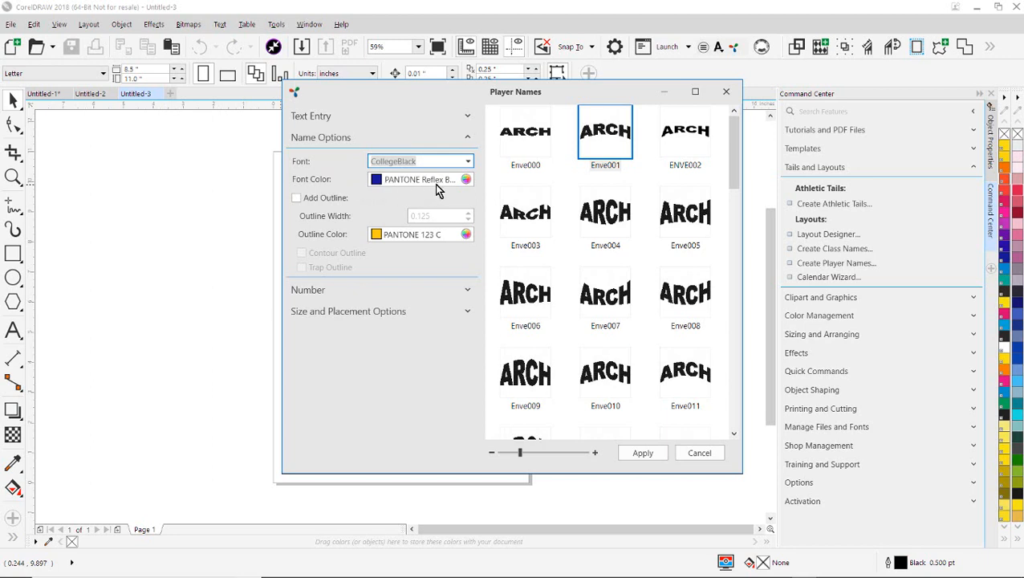
pyautogui.moveTo(420, 179)
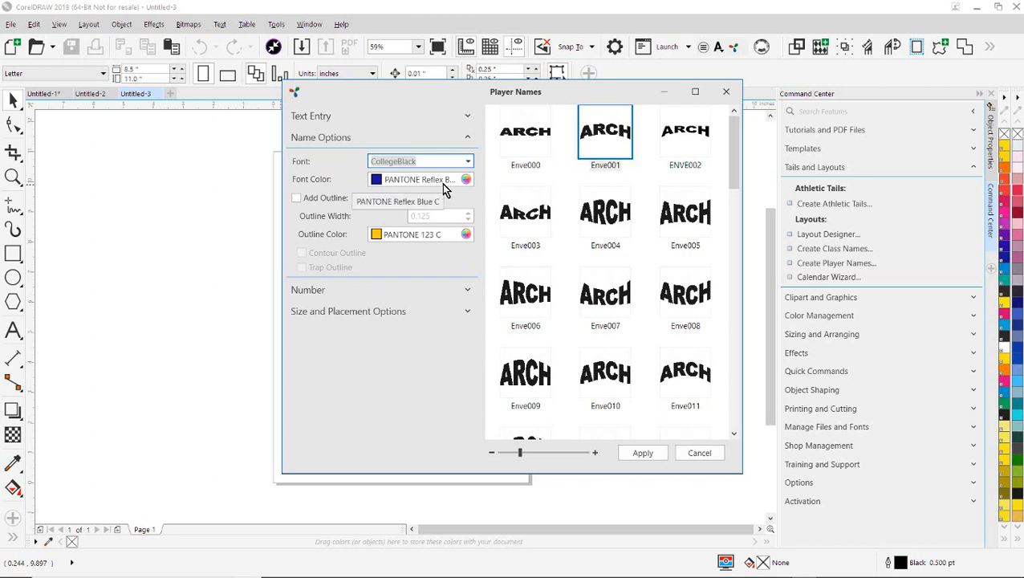
pyautogui.moveTo(468, 179)
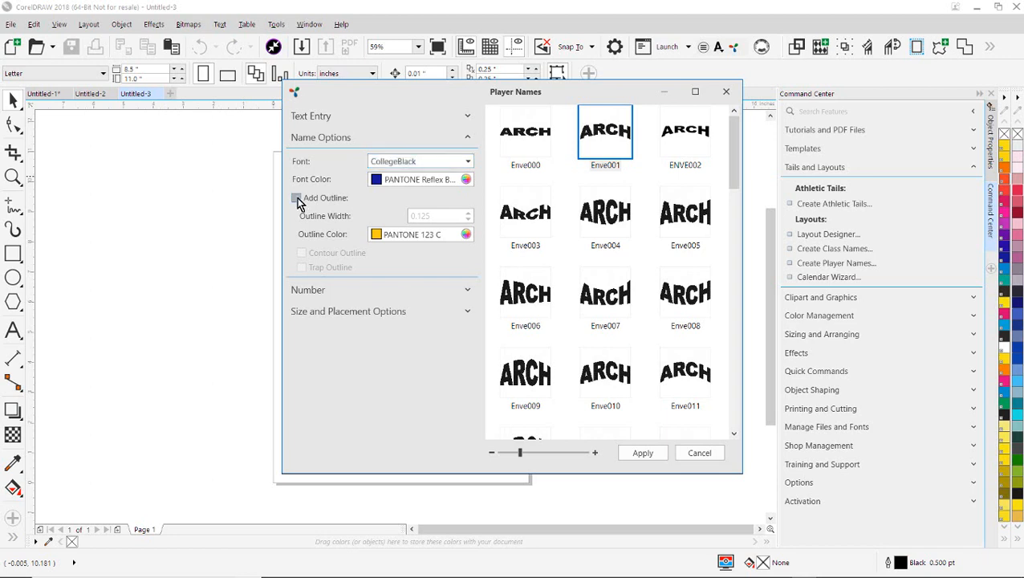
# Step: Add a contour outline around the player names
pyautogui.click(297, 198)
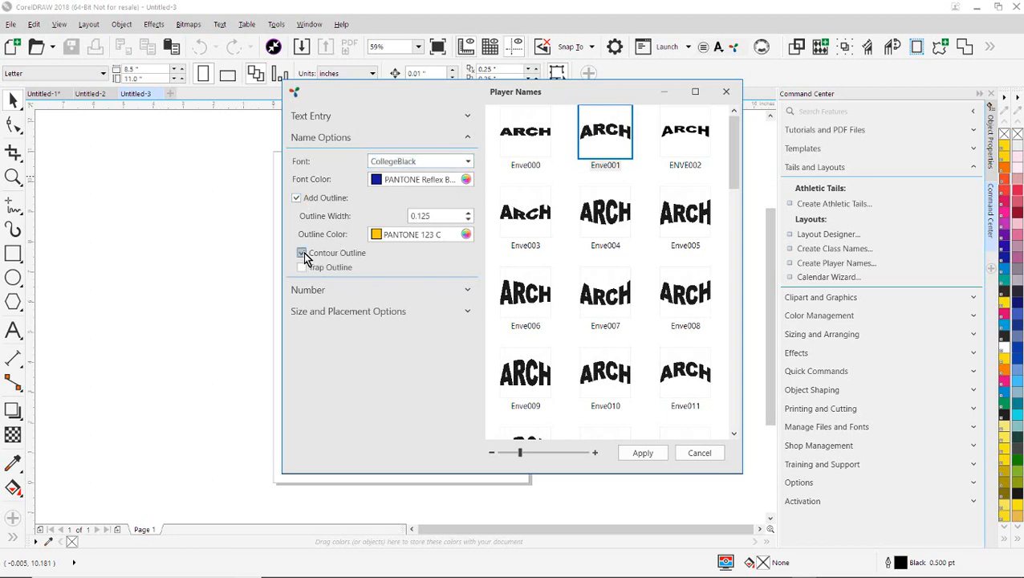
pyautogui.click(302, 253)
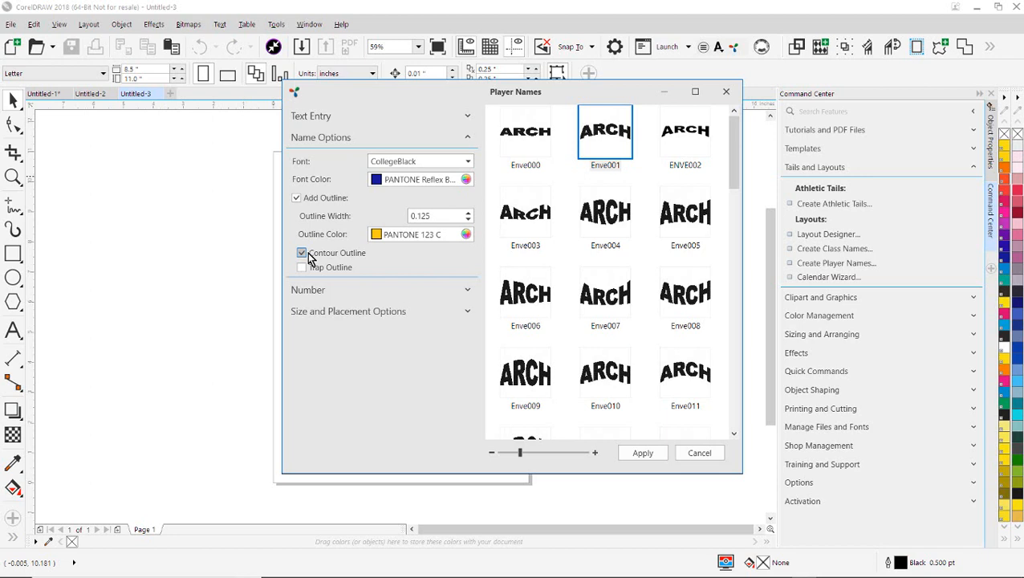
pyautogui.click(302, 252)
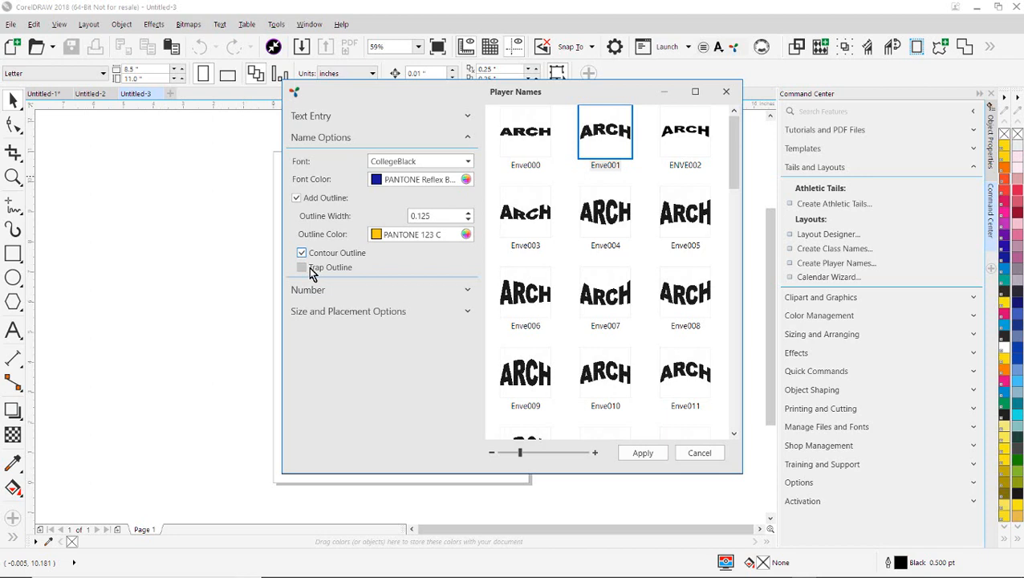
pyautogui.click(296, 197)
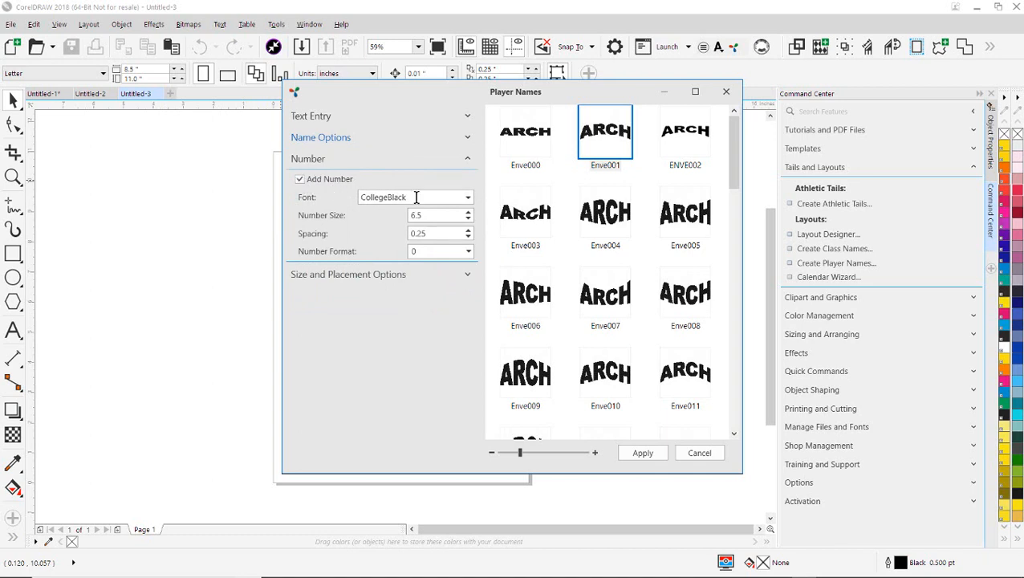
# Step: Keep Add Number checked and set the number format to 00
pyautogui.click(299, 179)
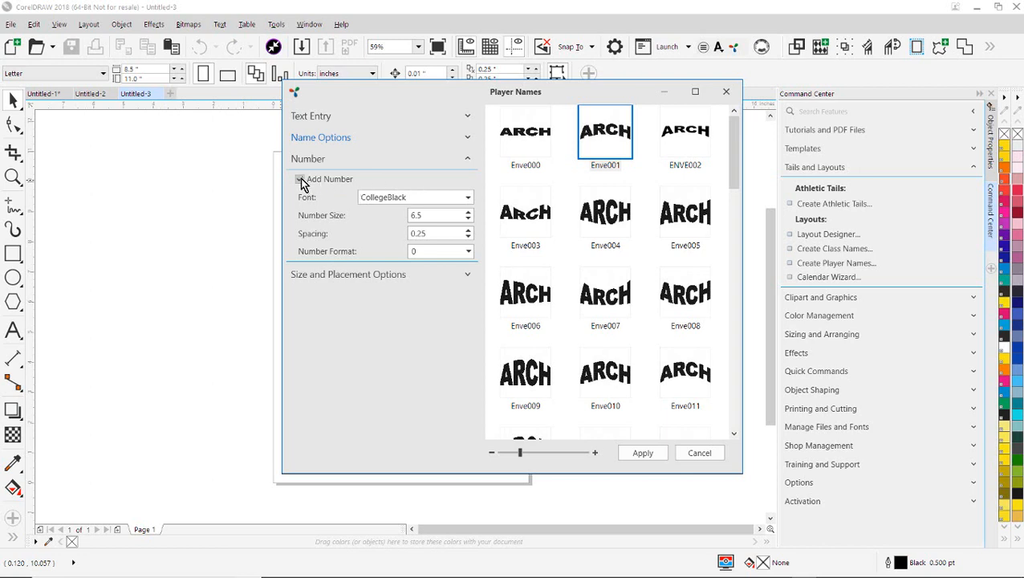
pyautogui.click(299, 179)
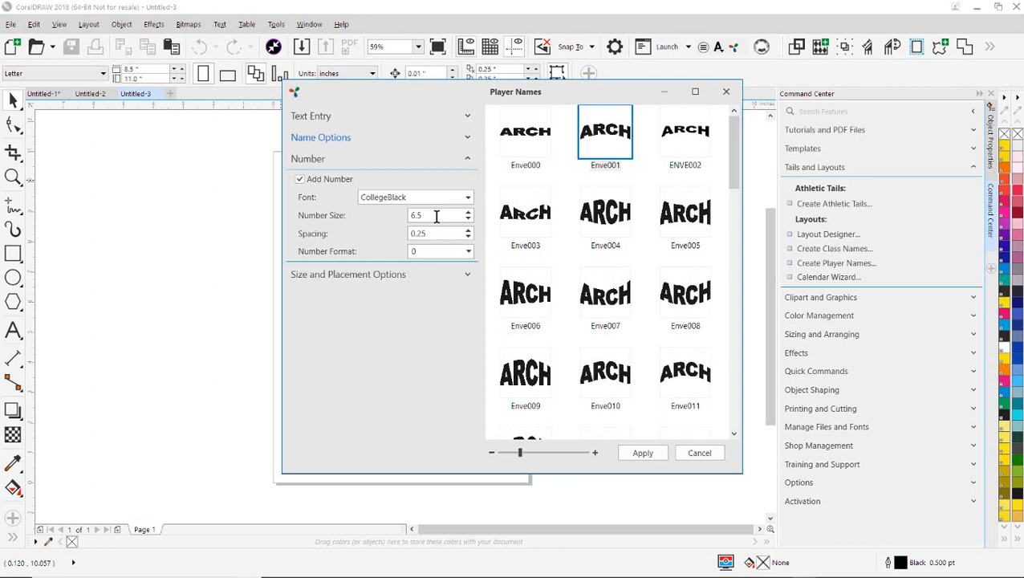
pyautogui.moveTo(313, 234)
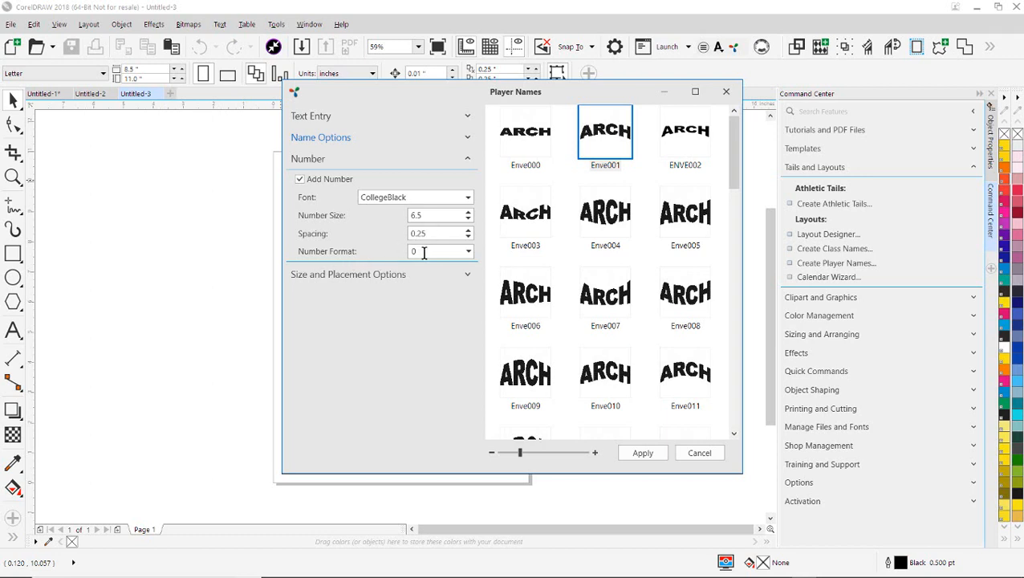
pyautogui.click(468, 251)
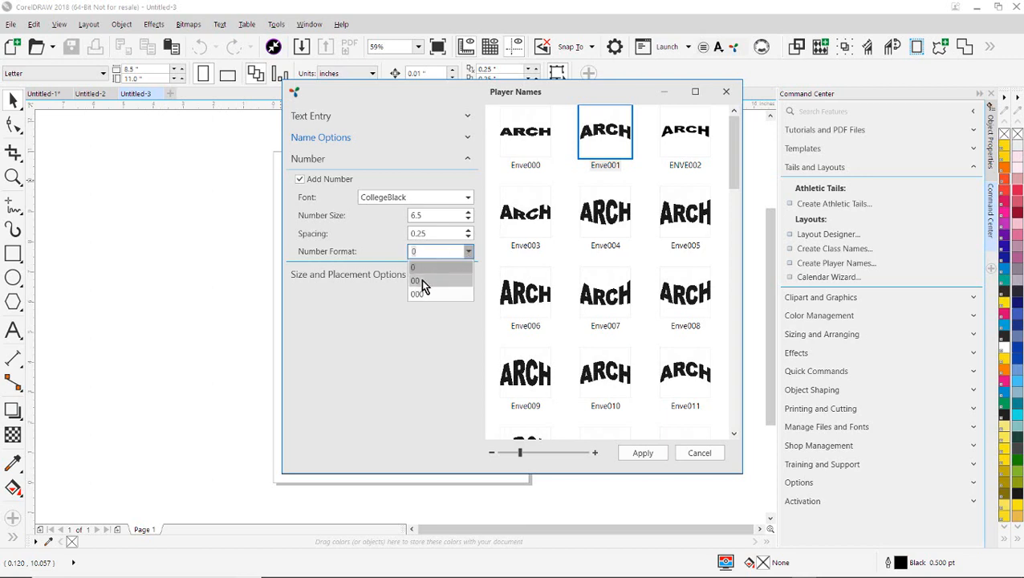
pyautogui.click(415, 281)
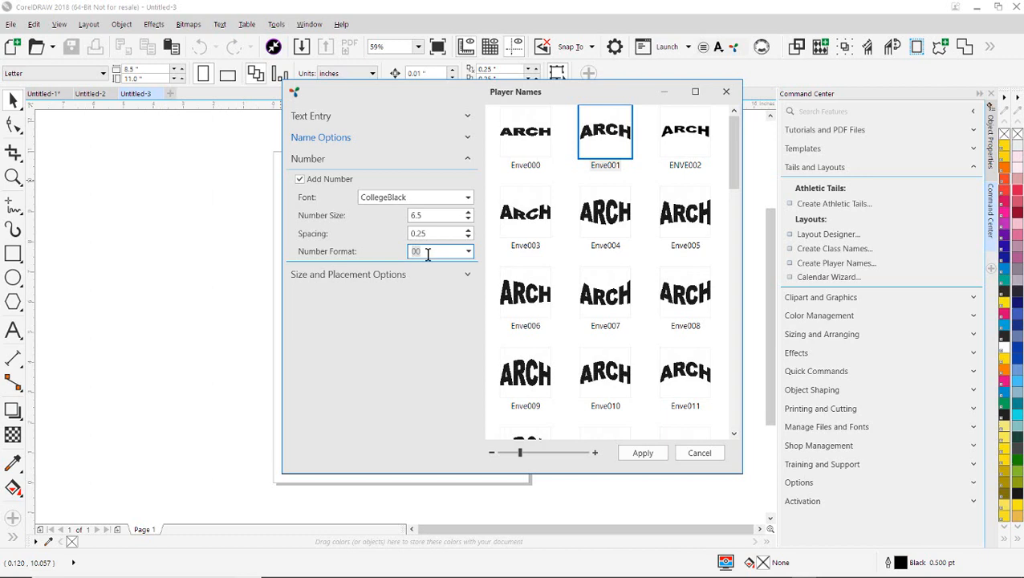
pyautogui.moveTo(393, 256)
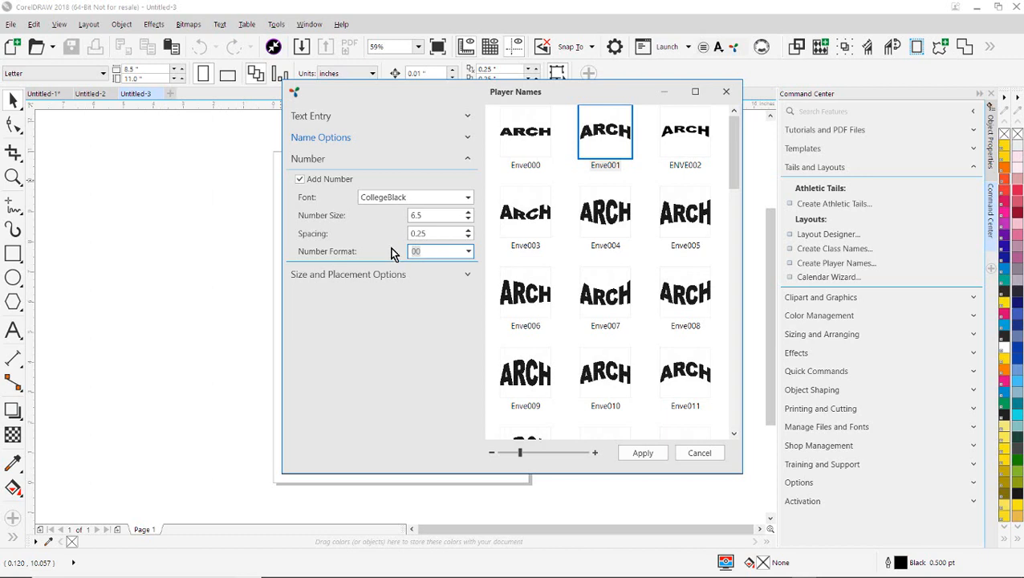
pyautogui.click(436, 251)
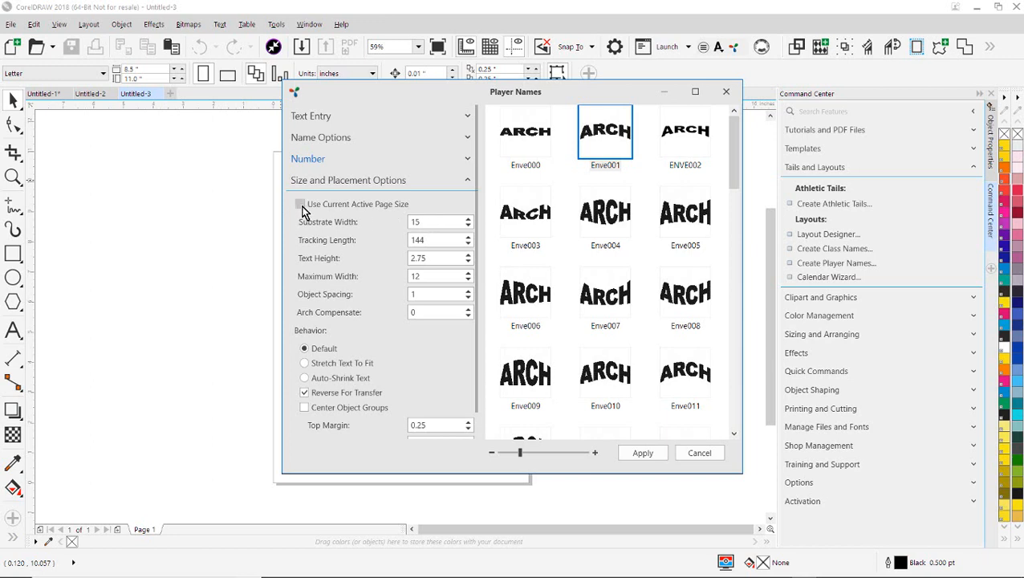
pyautogui.moveTo(392, 215)
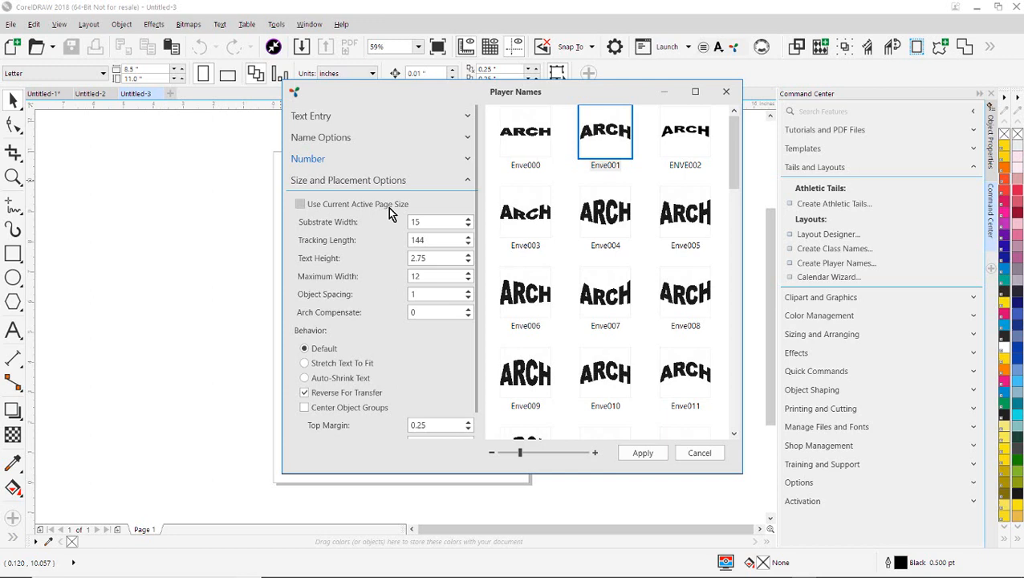
# Step: Turn off Use Current Active Page Size for the layout sizing
pyautogui.click(434, 222)
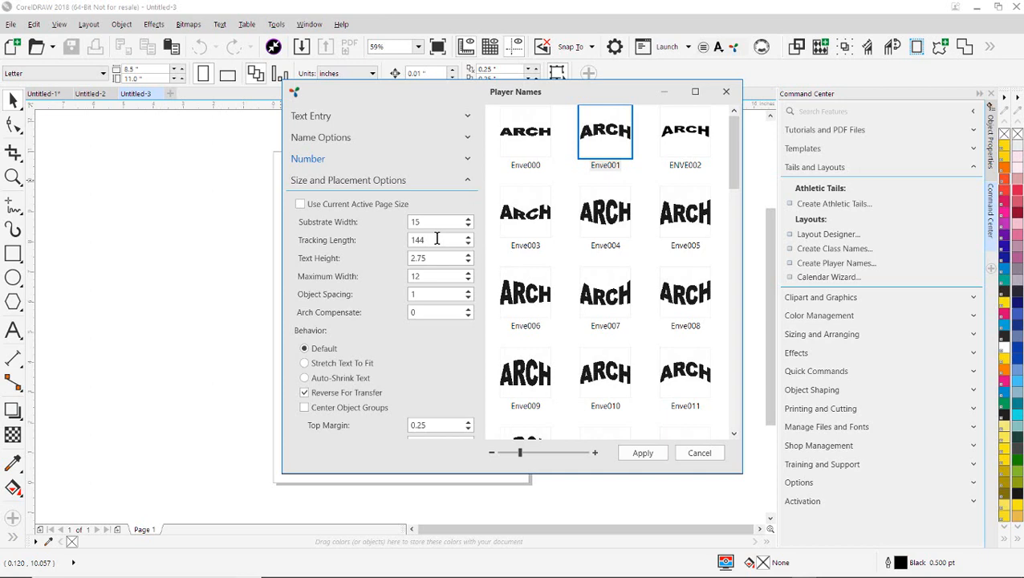
pyautogui.moveTo(349, 252)
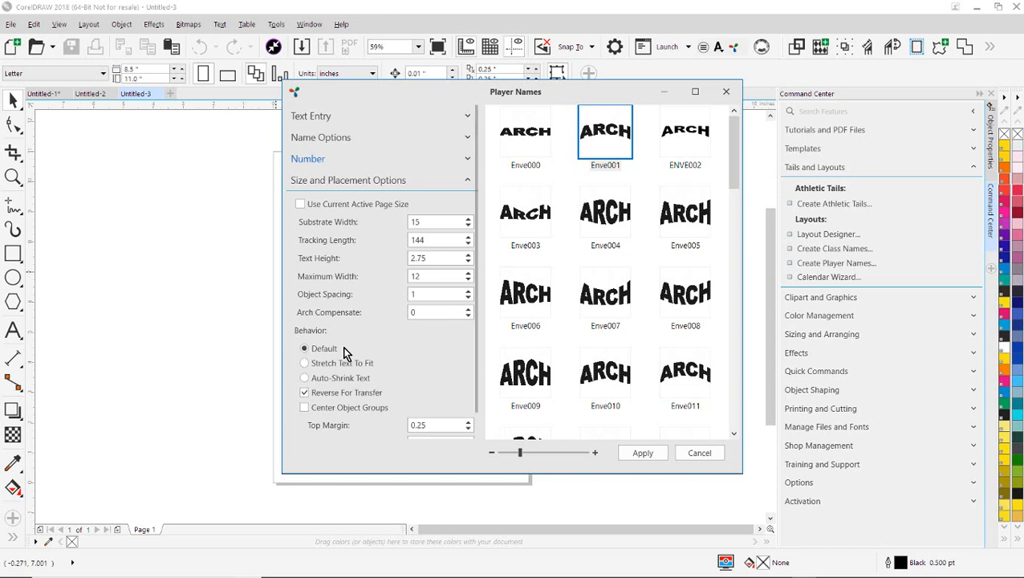
pyautogui.moveTo(345, 355)
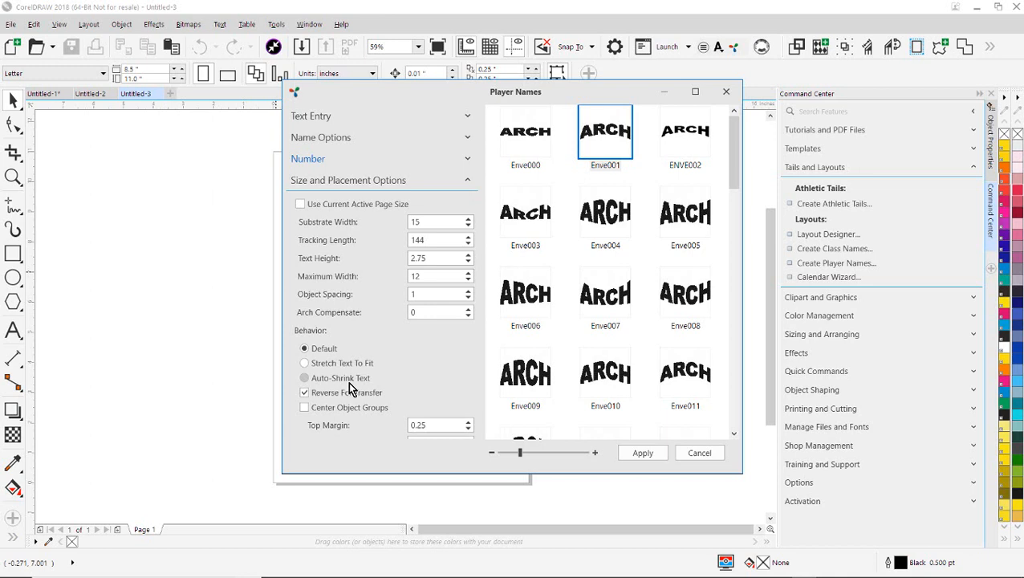
pyautogui.moveTo(296, 365)
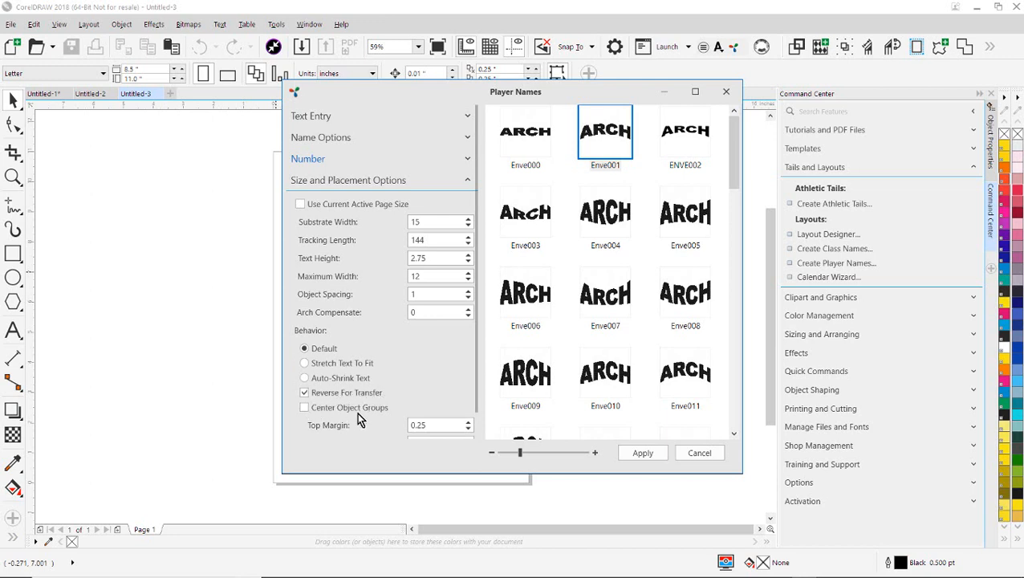
# Step: Tick Center Object Groups in the Size and Placement Options
pyautogui.click(304, 407)
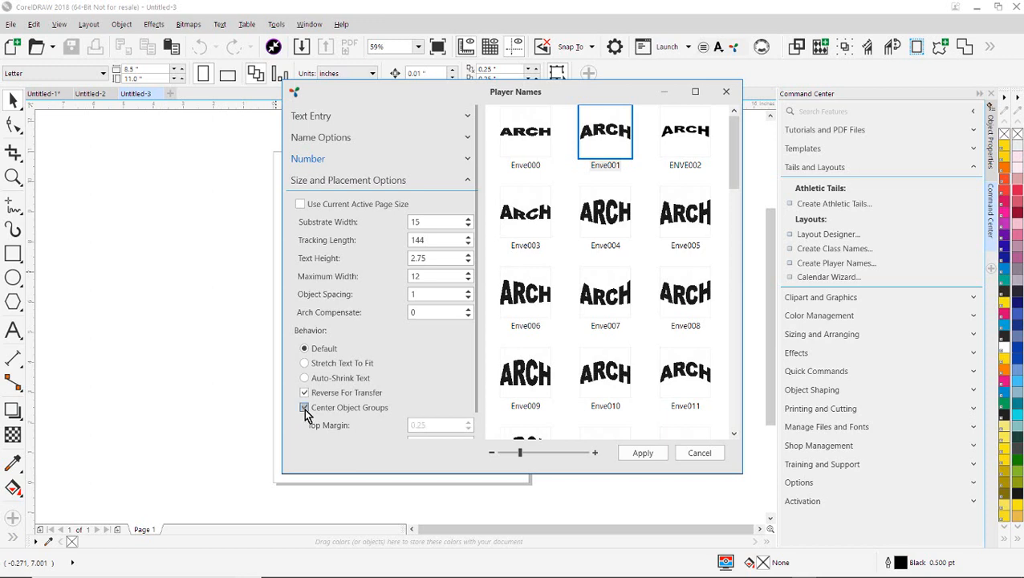
pyautogui.click(304, 407)
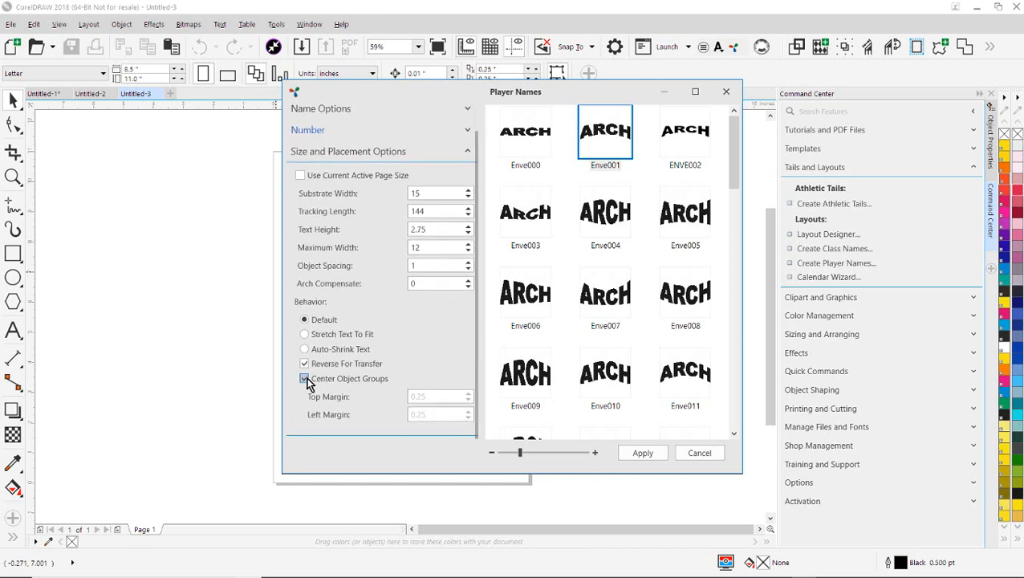
pyautogui.click(304, 378)
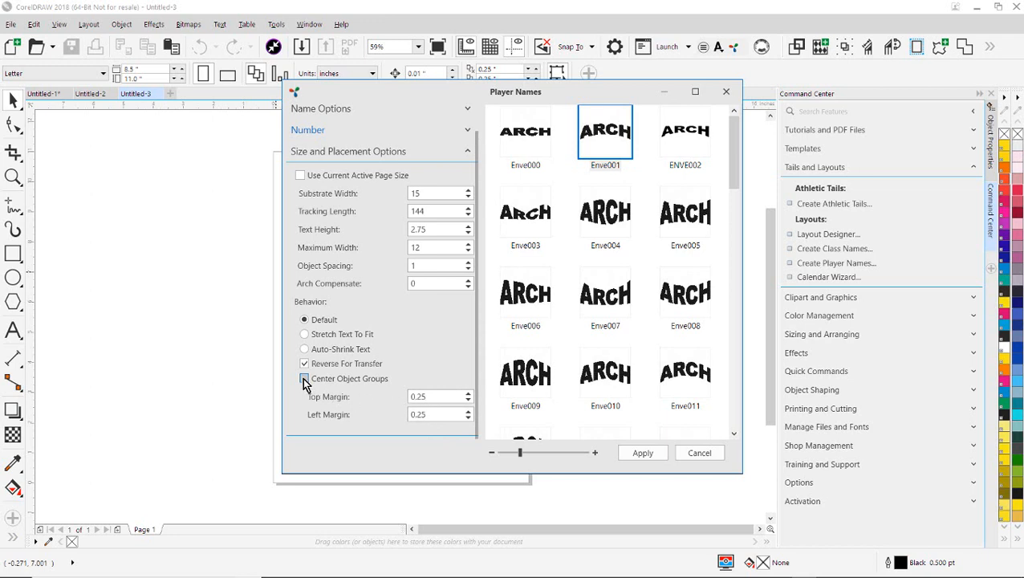
pyautogui.click(304, 378)
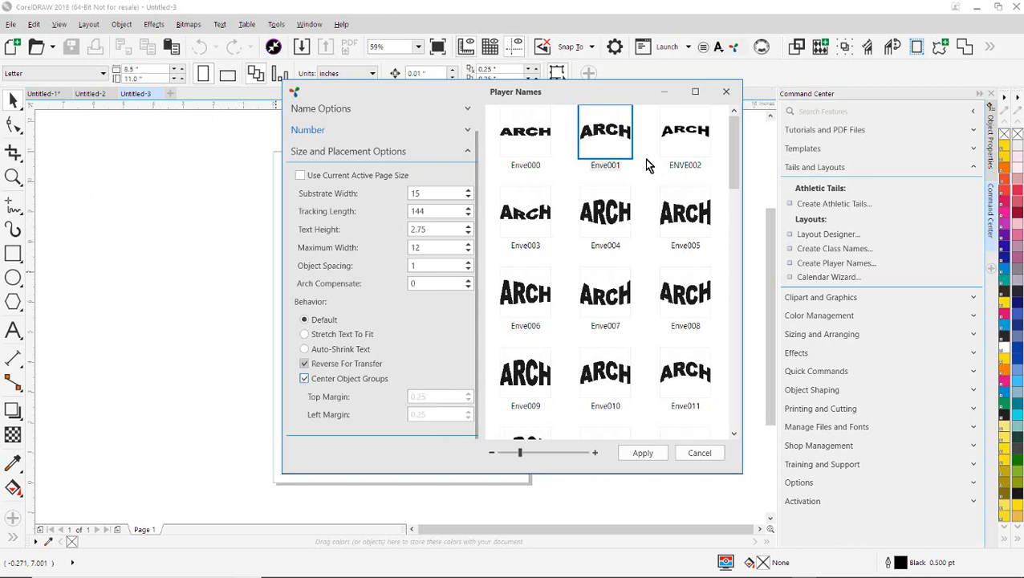
pyautogui.click(643, 452)
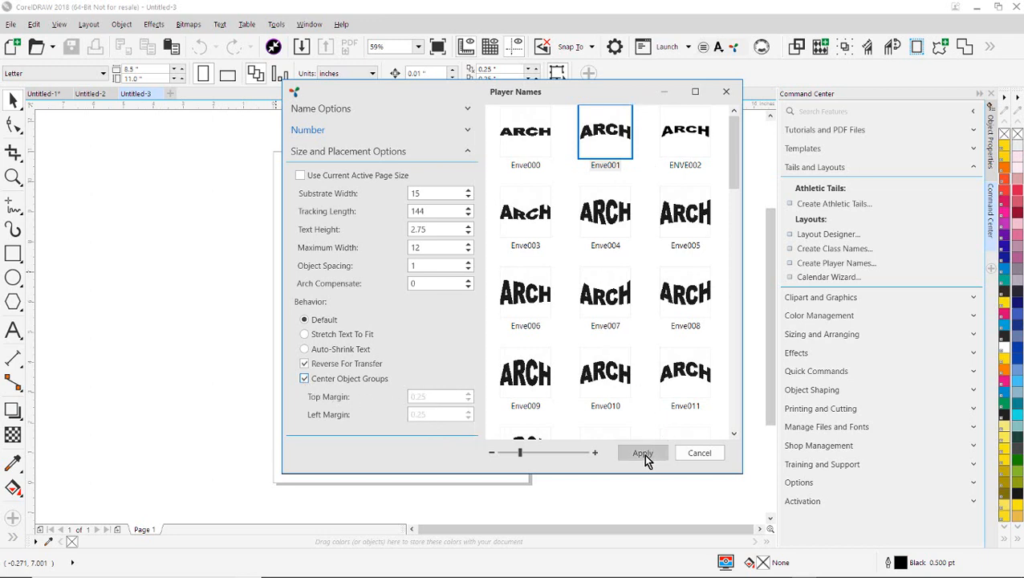
# Step: Apply the settings to generate all ten mirrored names, then inspect the MERTENS name
pyautogui.click(642, 453)
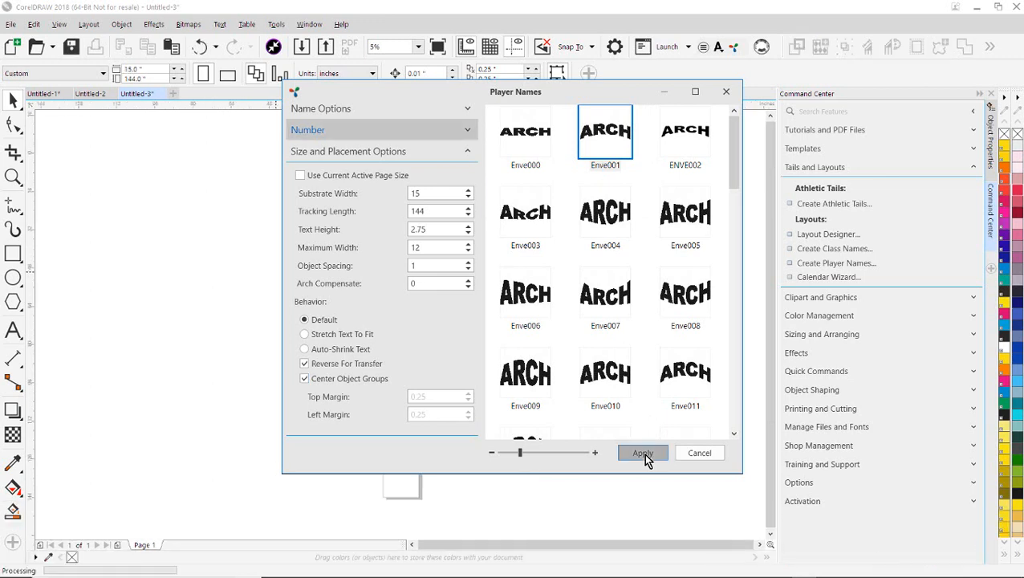
pyautogui.click(642, 452)
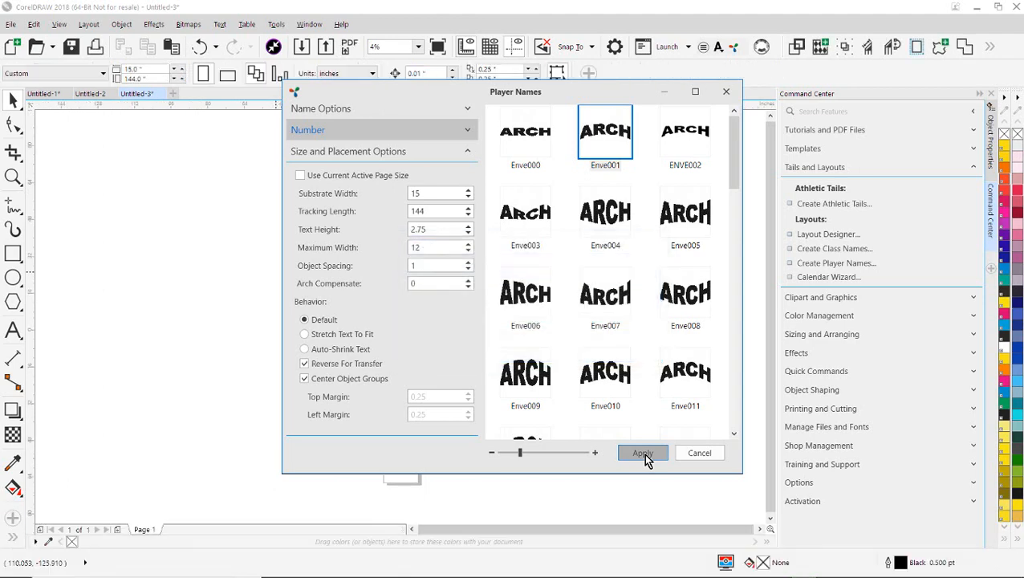
pyautogui.click(642, 452)
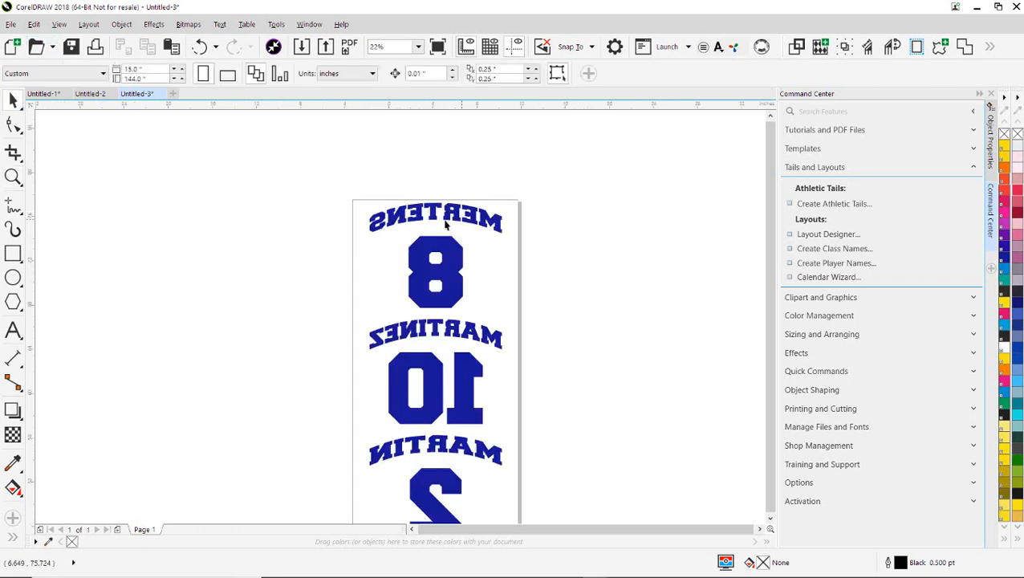
pyautogui.click(436, 223)
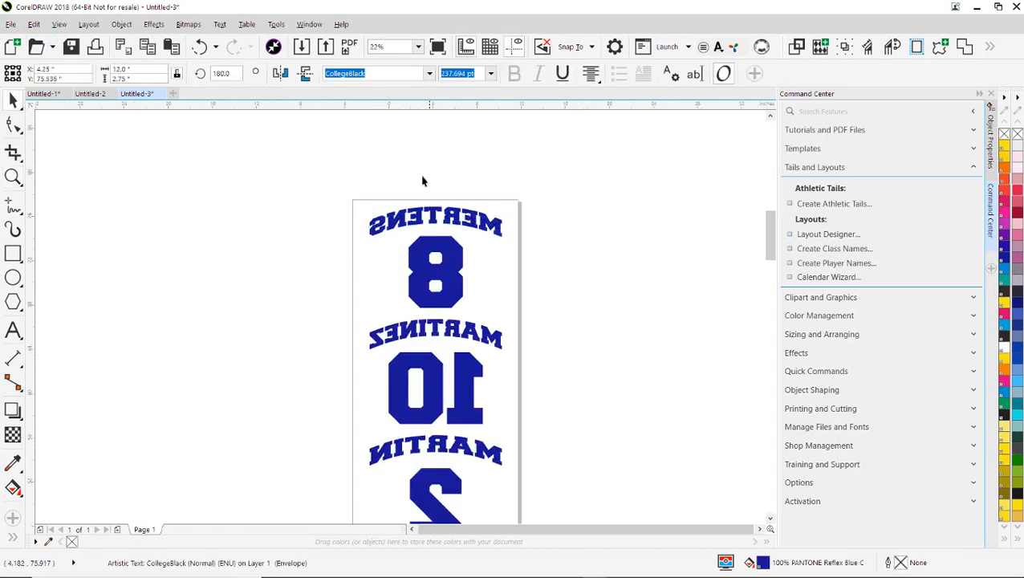
pyautogui.click(435, 223)
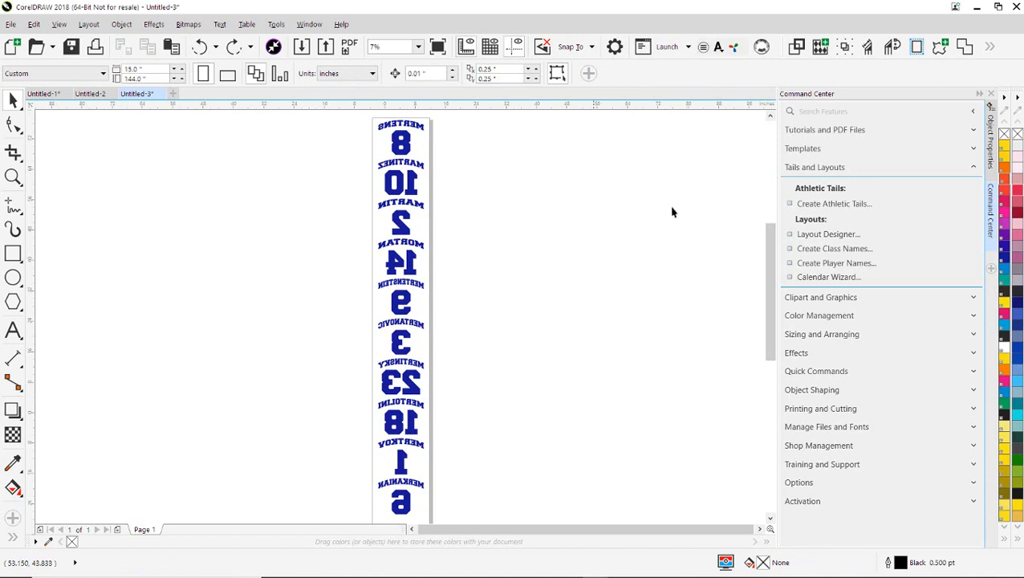
pyautogui.moveTo(868, 46)
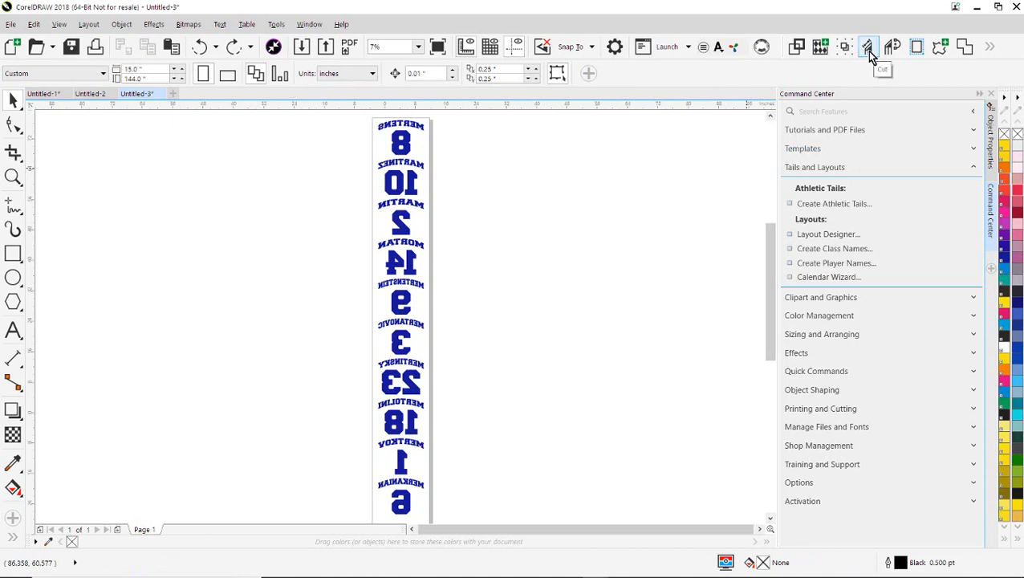
pyautogui.moveTo(868, 46)
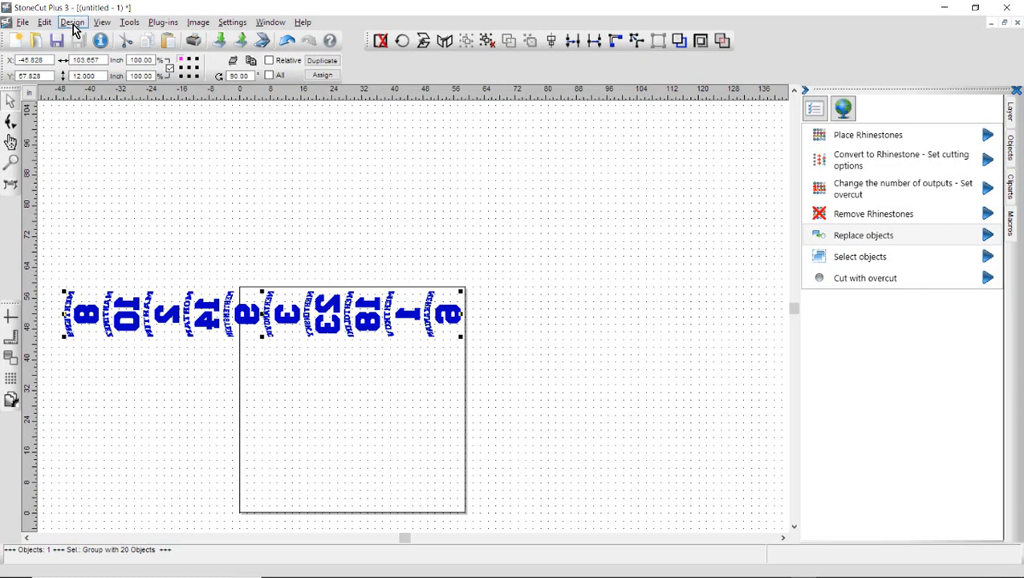
# Step: Break the imported group into 20 separate name and number objects via Design > Break Group
pyautogui.click(73, 22)
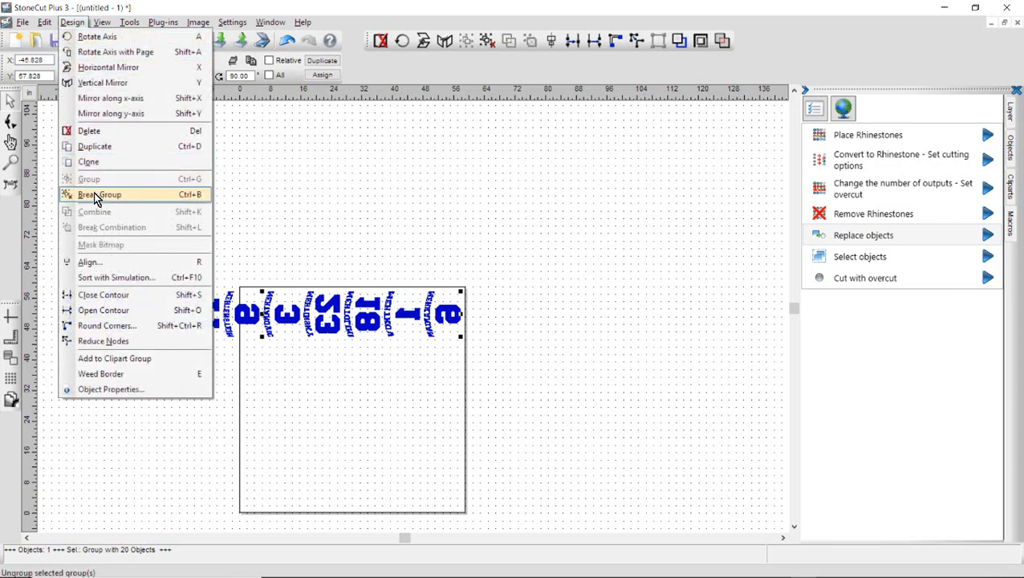
pyautogui.click(101, 195)
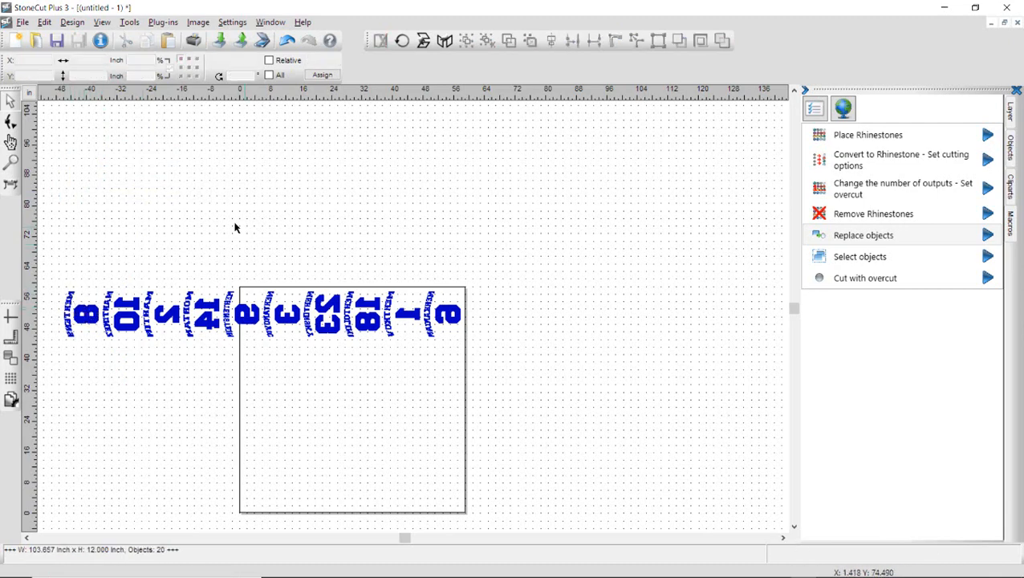
pyautogui.moveTo(11, 184)
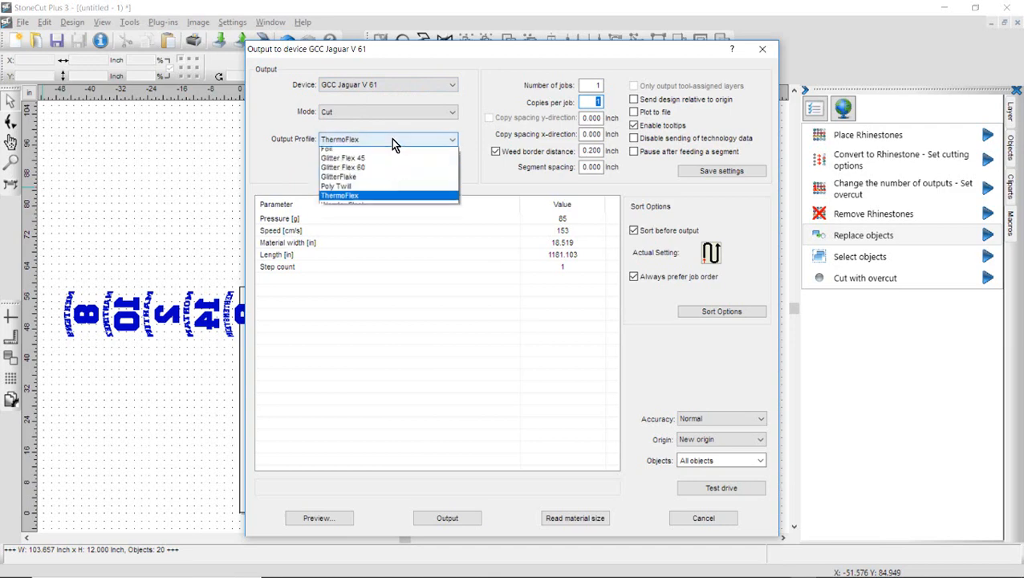
# Step: Output the 20 objects to the GCC Jaguar V 61 using the ThermoFlex profile
pyautogui.click(339, 195)
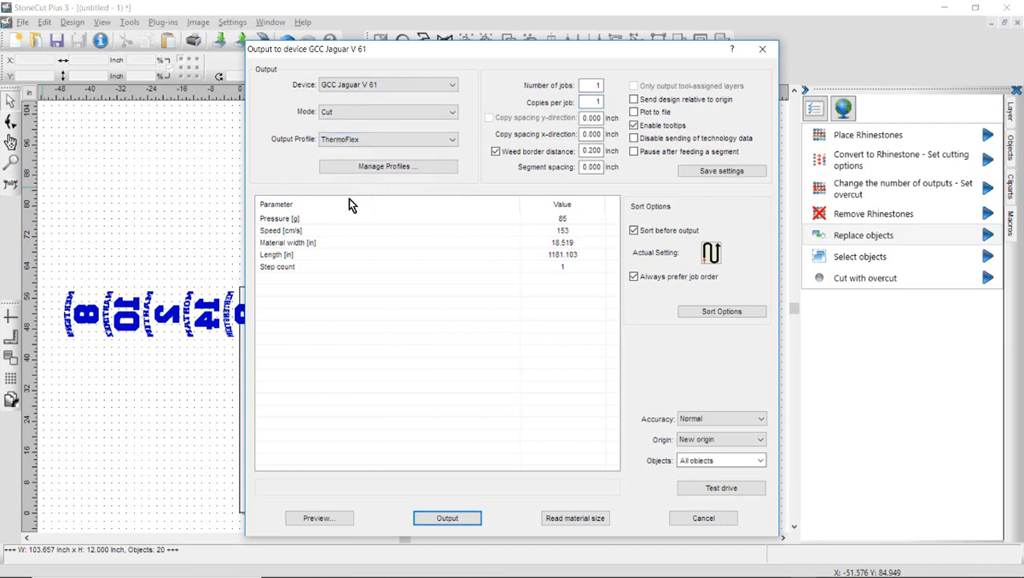
pyautogui.moveTo(562, 218)
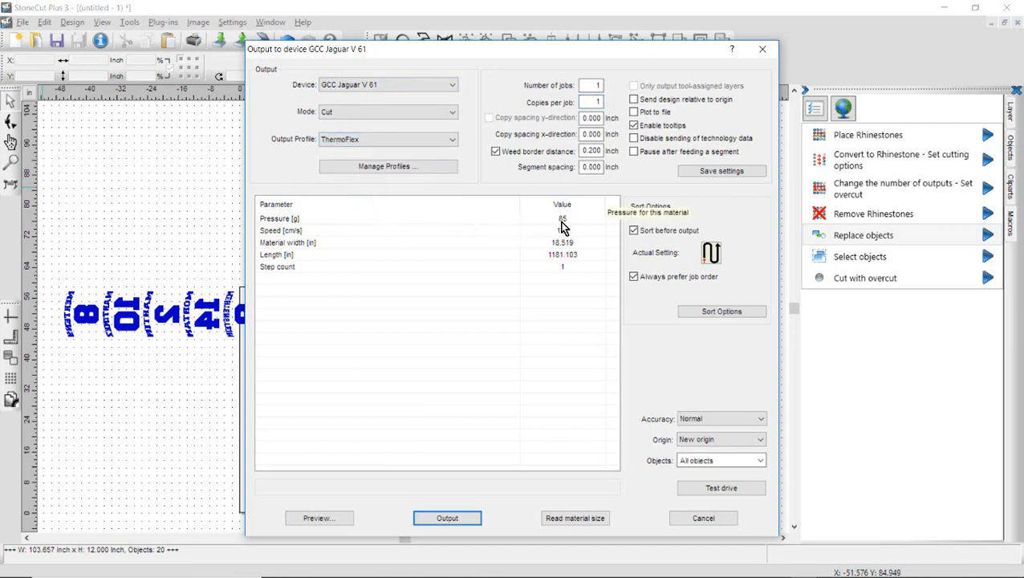
pyautogui.moveTo(562, 232)
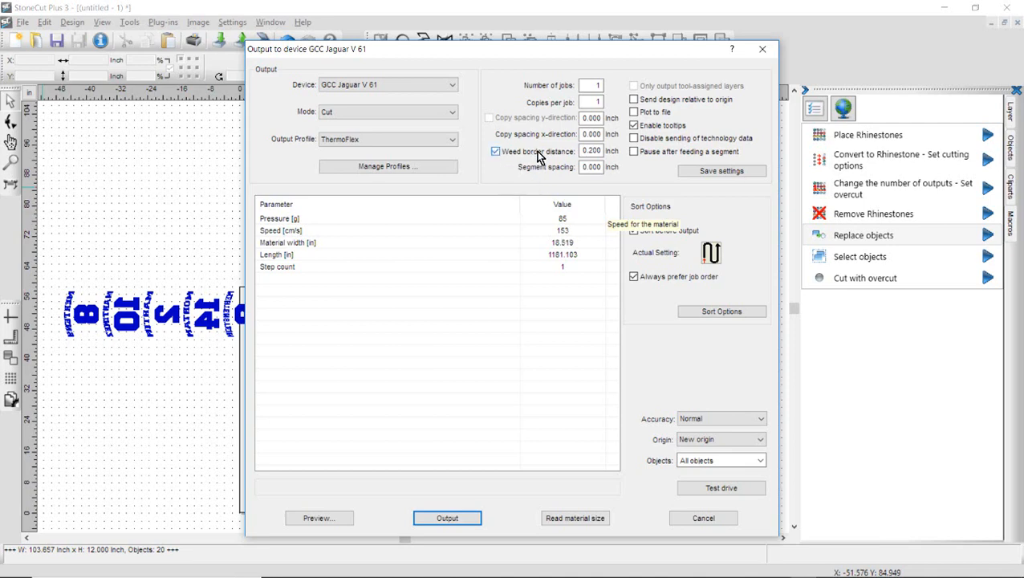
pyautogui.click(634, 231)
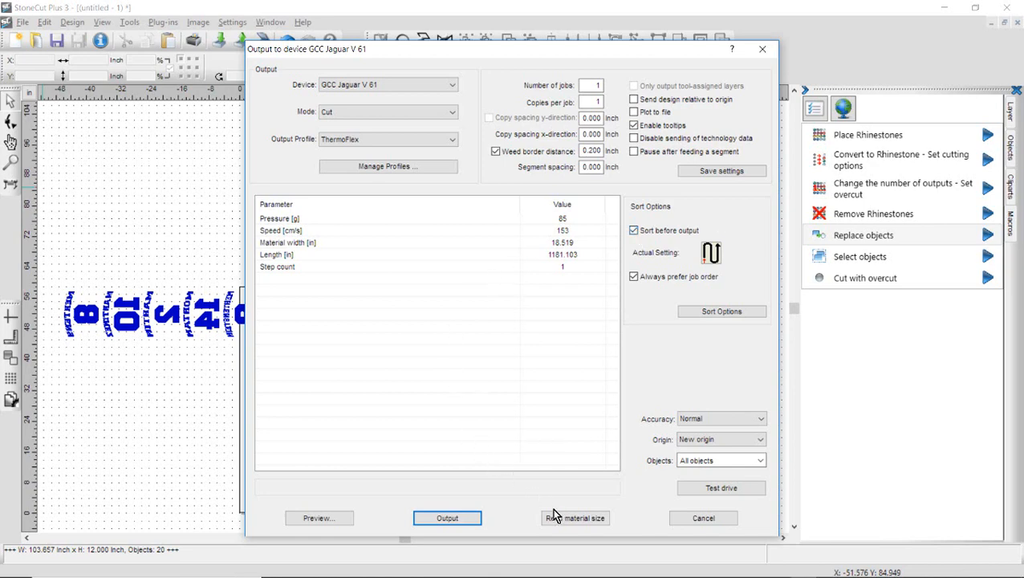
pyautogui.moveTo(567, 218)
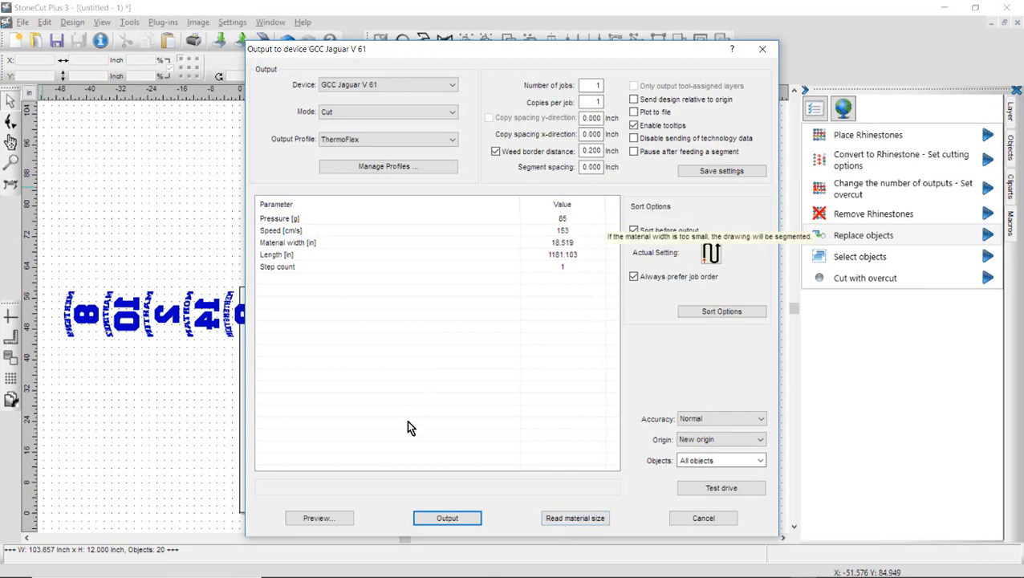
pyautogui.click(318, 518)
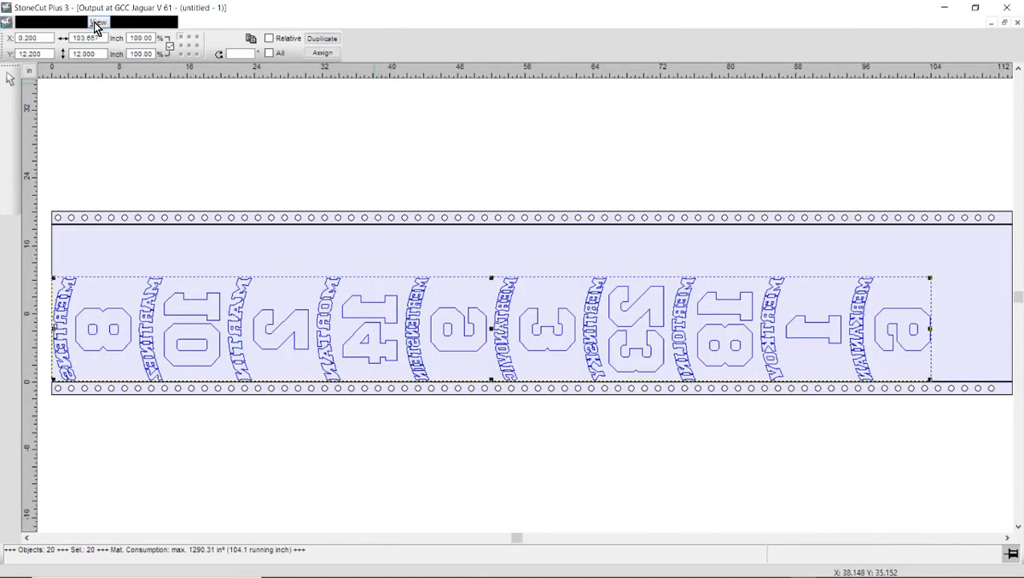
# Step: Bring up Optimization box nesting settings showing 0.20 weed border and 18.354 material width
pyautogui.click(68, 22)
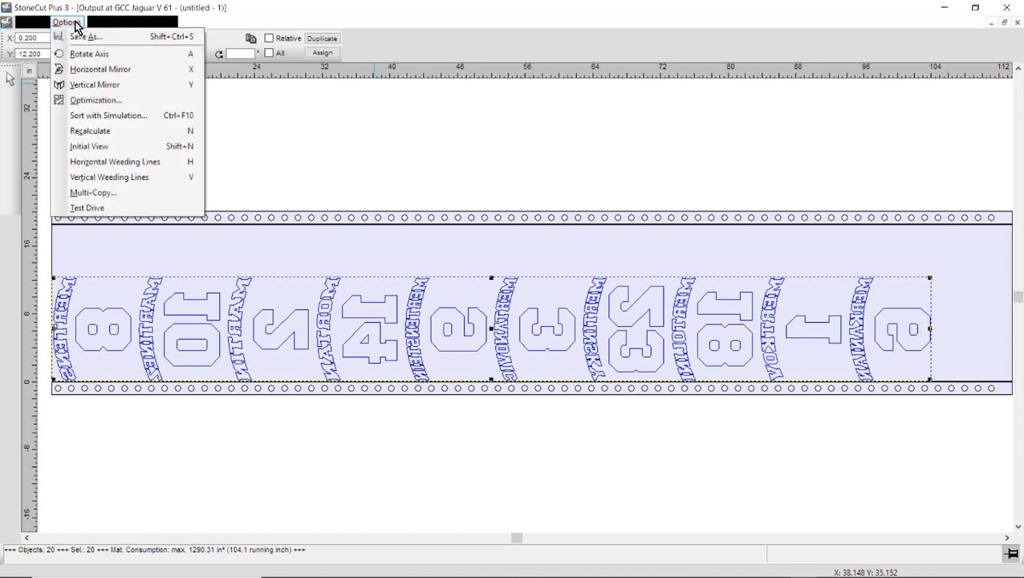
pyautogui.click(95, 99)
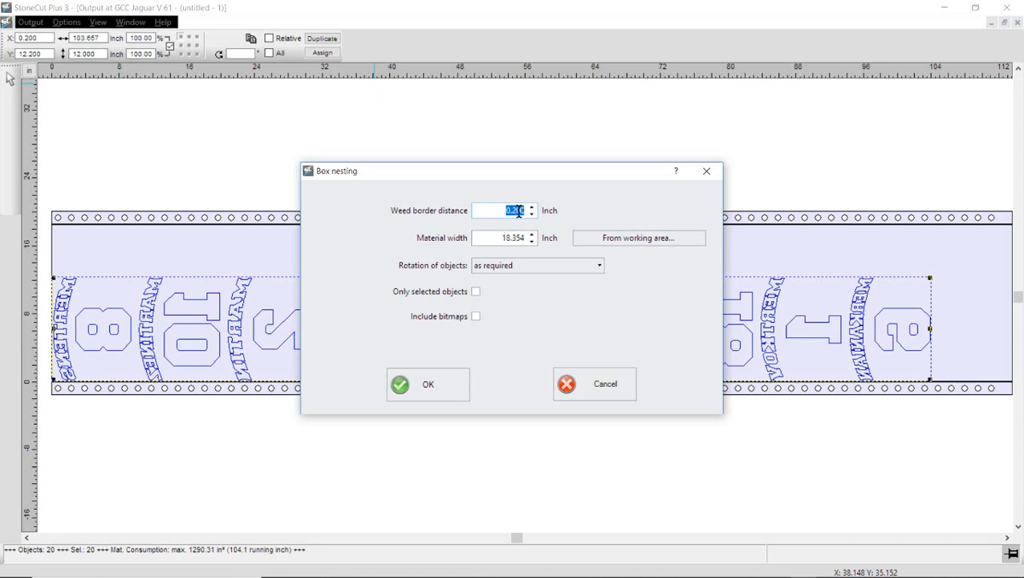
pyautogui.moveTo(433, 244)
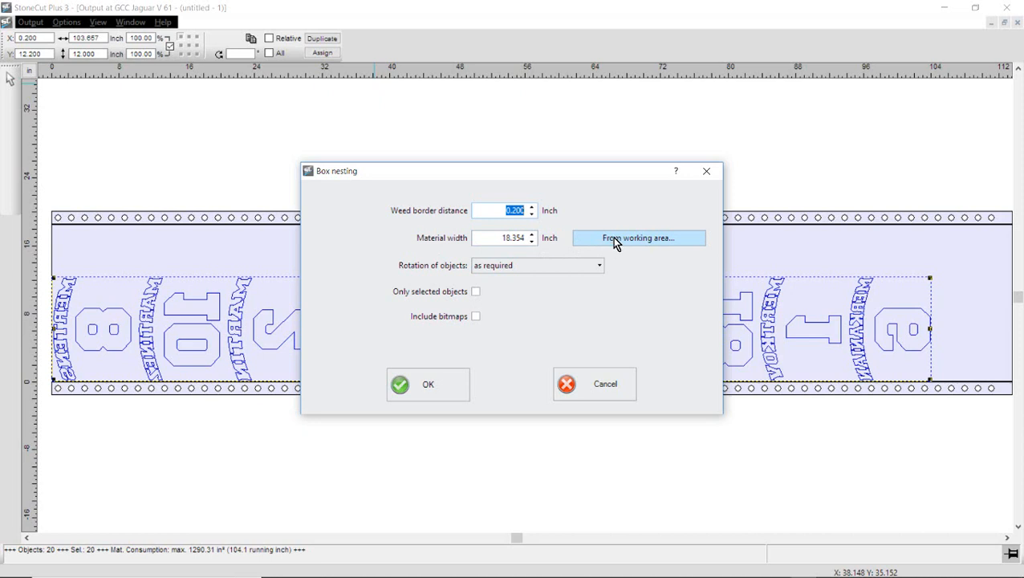
pyautogui.moveTo(409, 272)
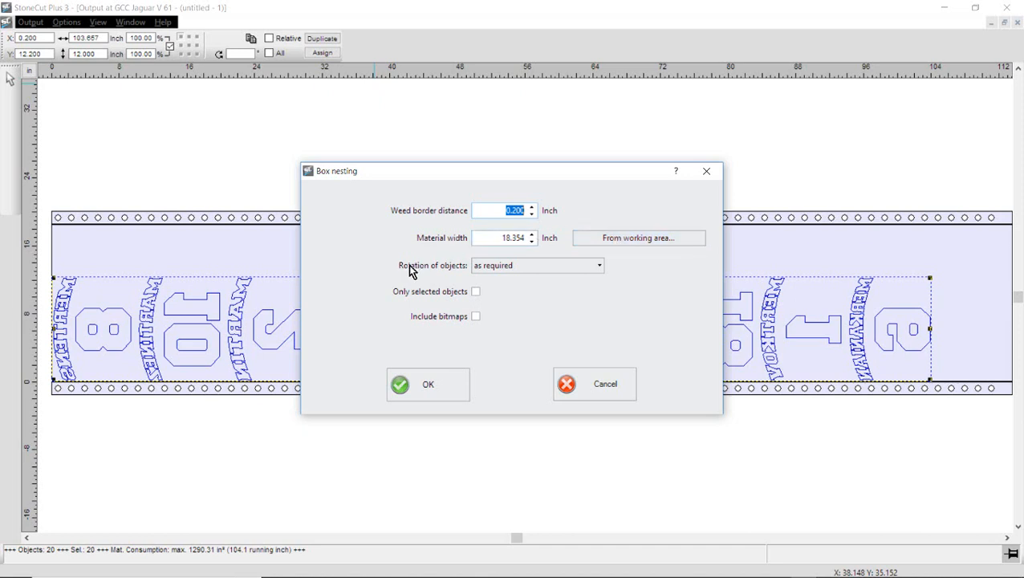
pyautogui.moveTo(455, 276)
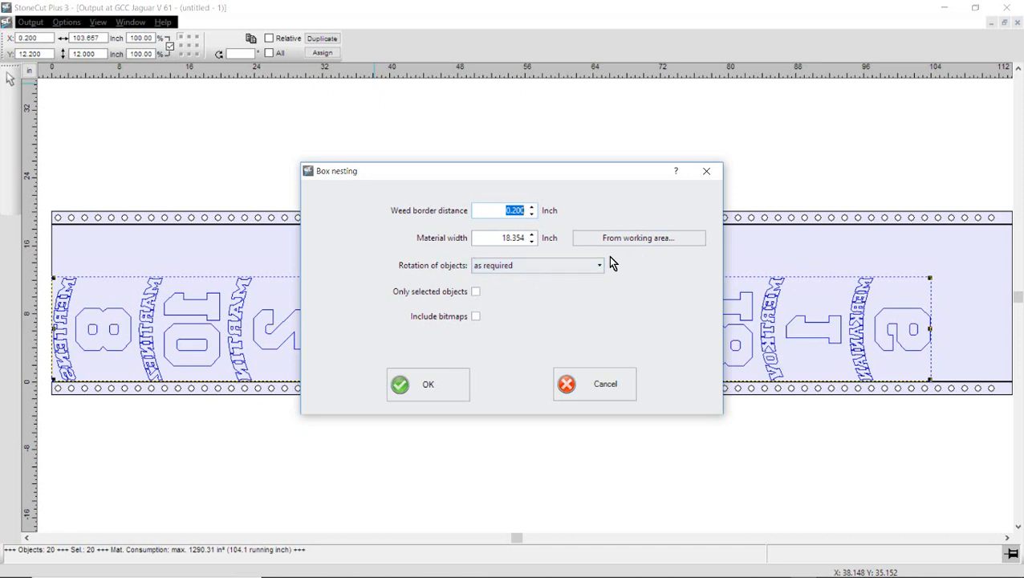
# Step: Apply box nesting with 0.200 weed border and 18.354 width, packing names into about 49 inches
pyautogui.click(428, 383)
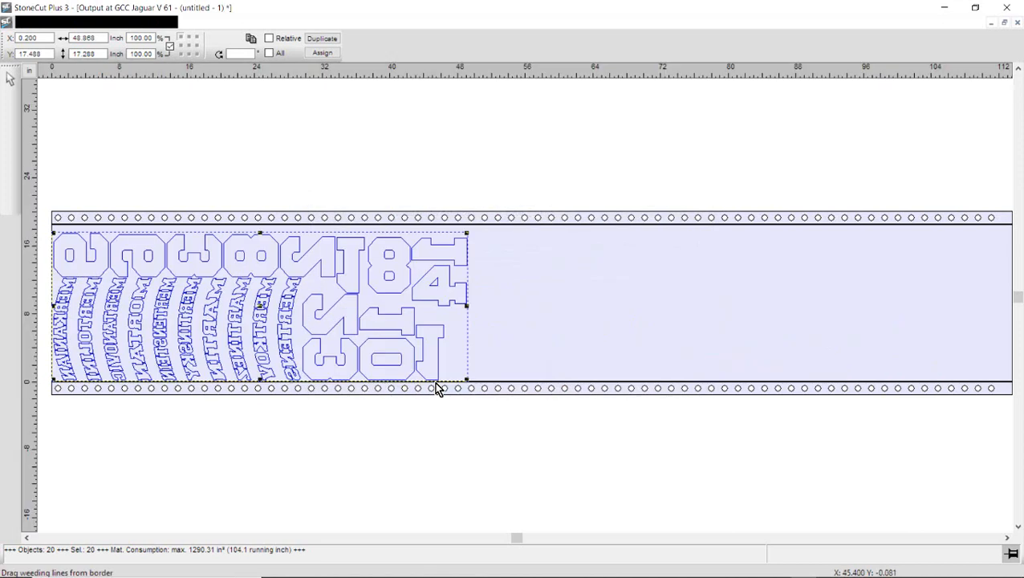
pyautogui.moveTo(532, 328)
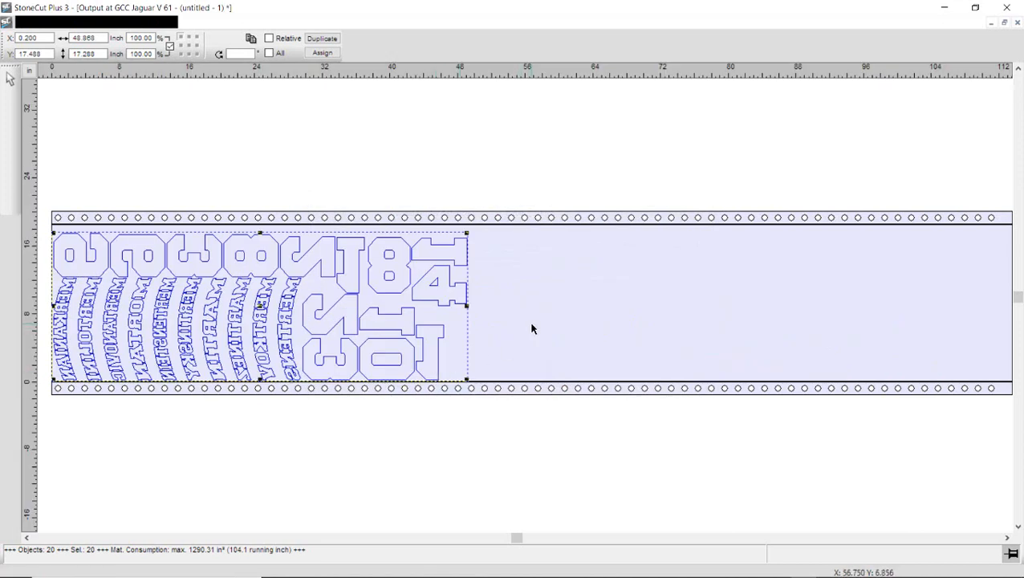